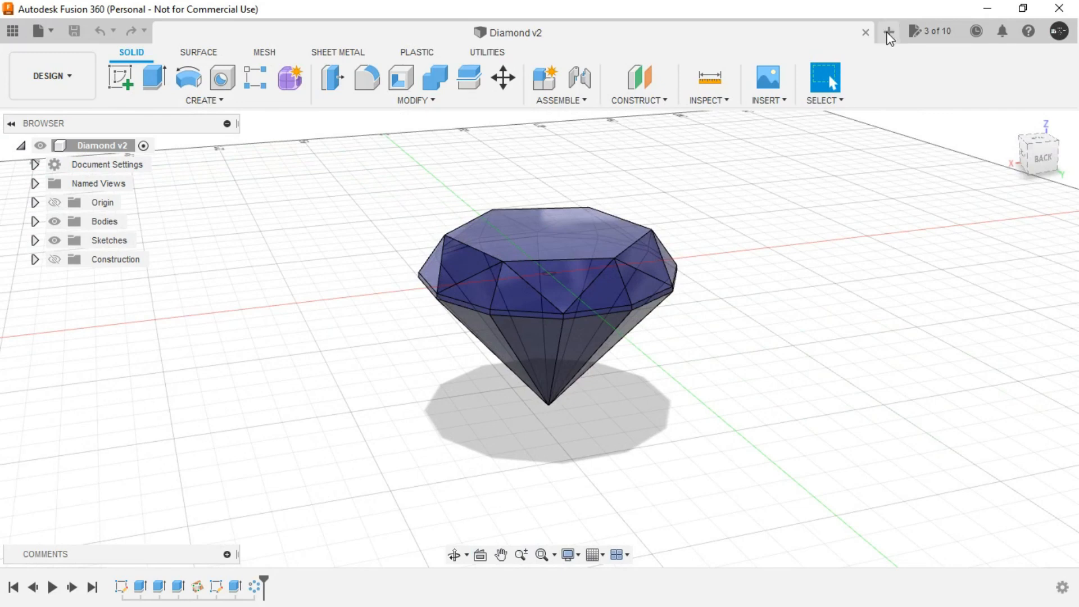
pyautogui.moveTo(888, 32)
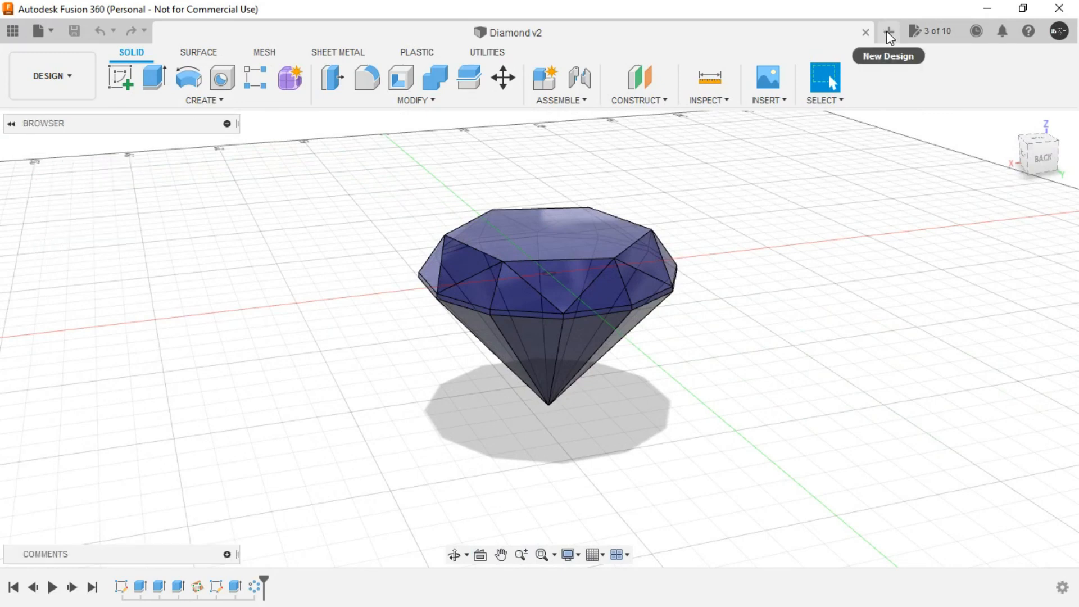
# Start a new untitled design and begin a sketch on the XY ground plane
pyautogui.click(887, 31)
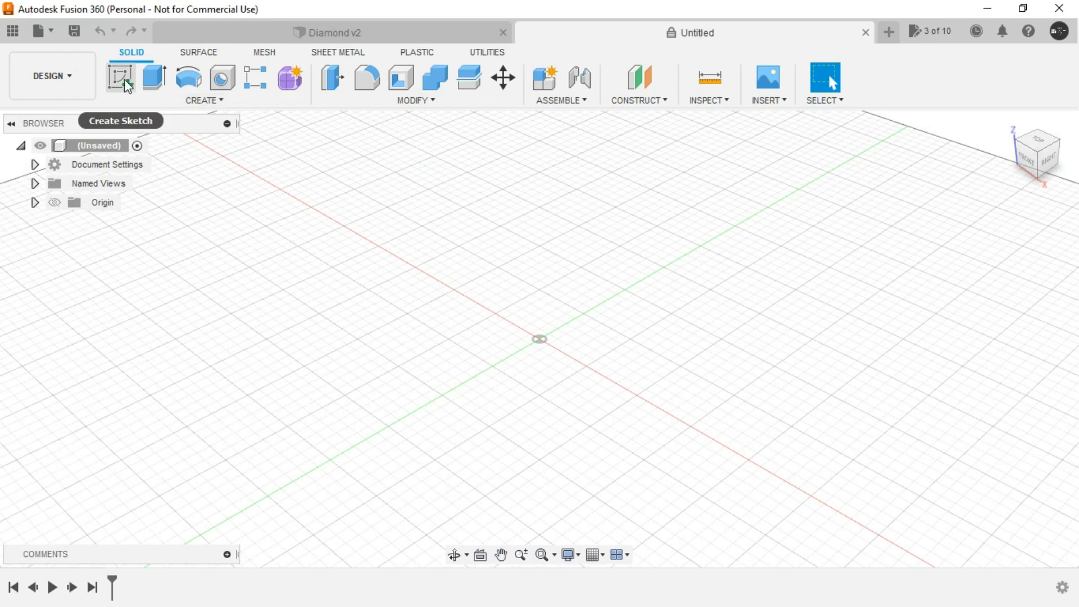
pyautogui.click(121, 77)
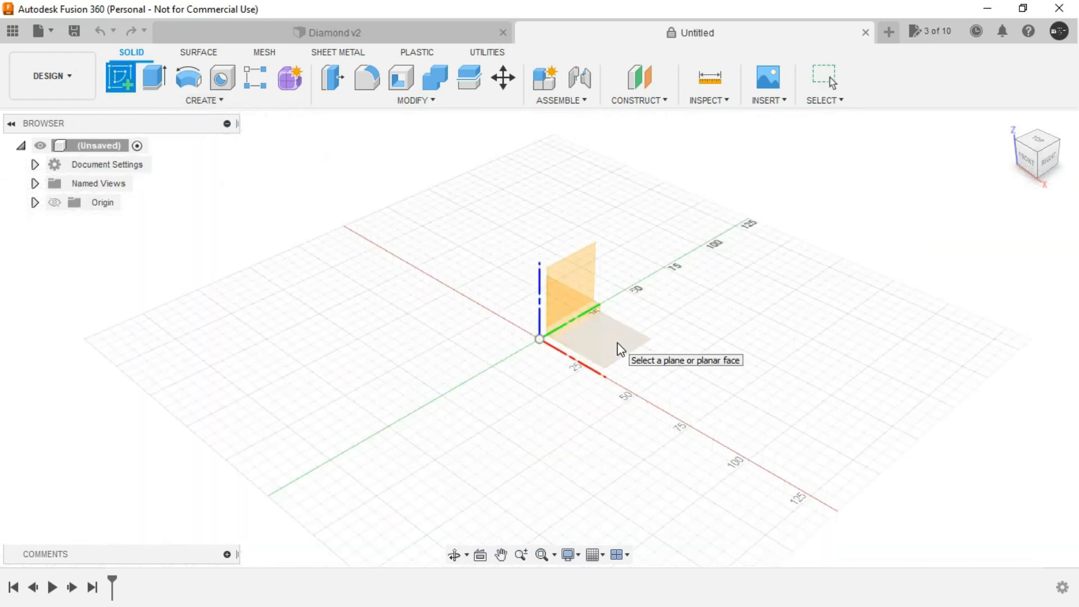
pyautogui.click(595, 331)
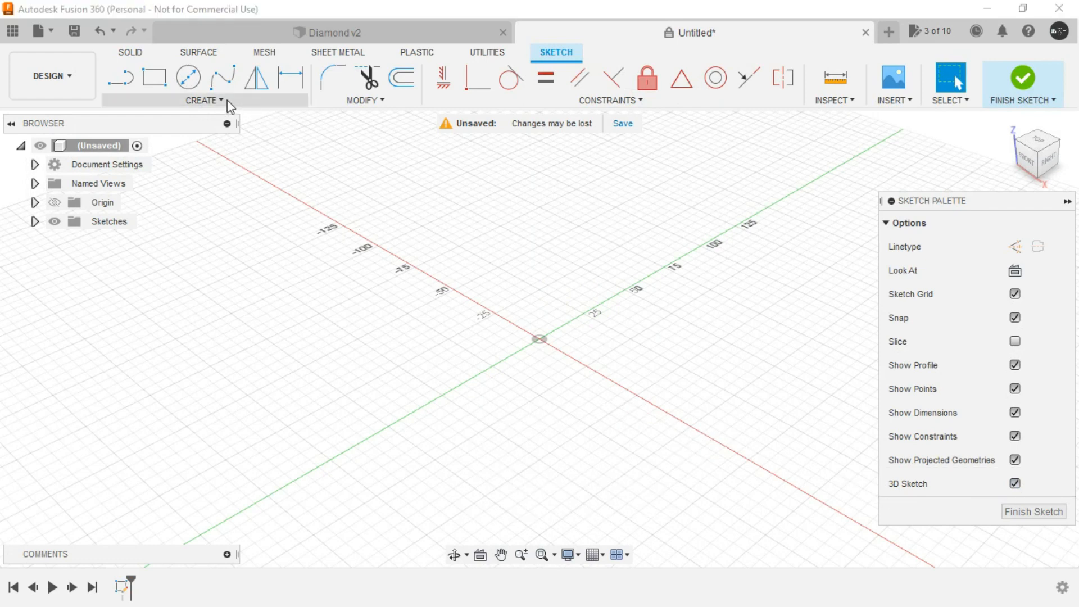
# Draw a circumscribed polygon about 50 mm across at the origin with 12 sides
pyautogui.click(203, 100)
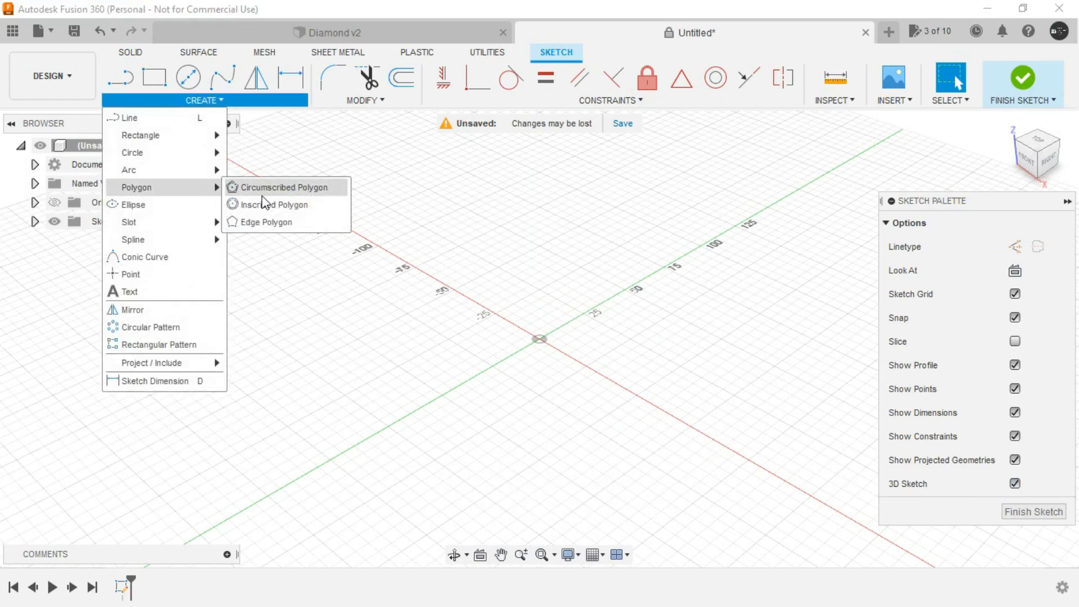
pyautogui.moveTo(282, 187)
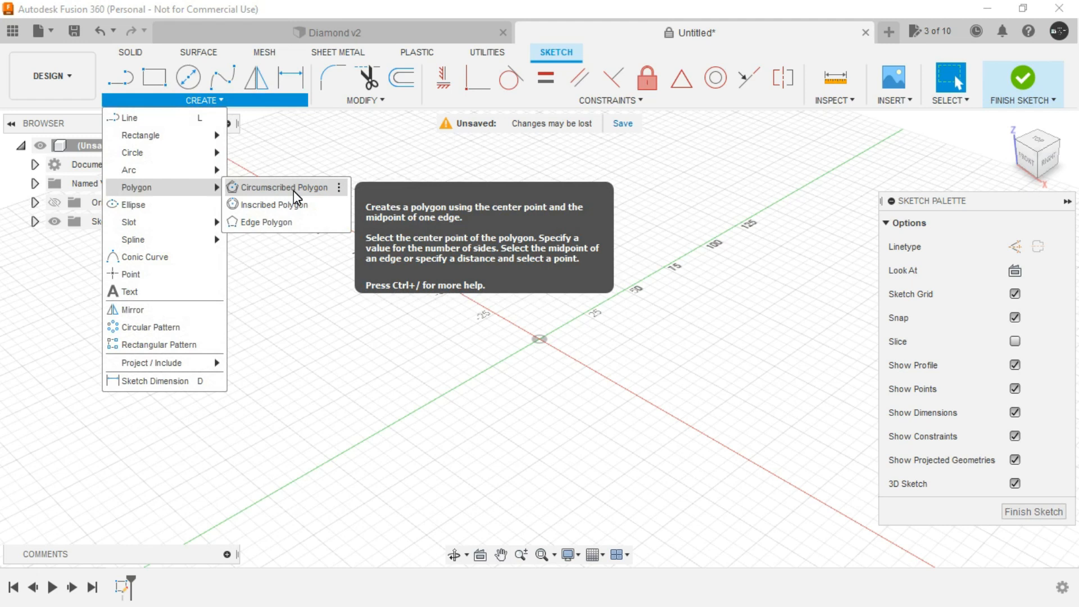
pyautogui.click(283, 187)
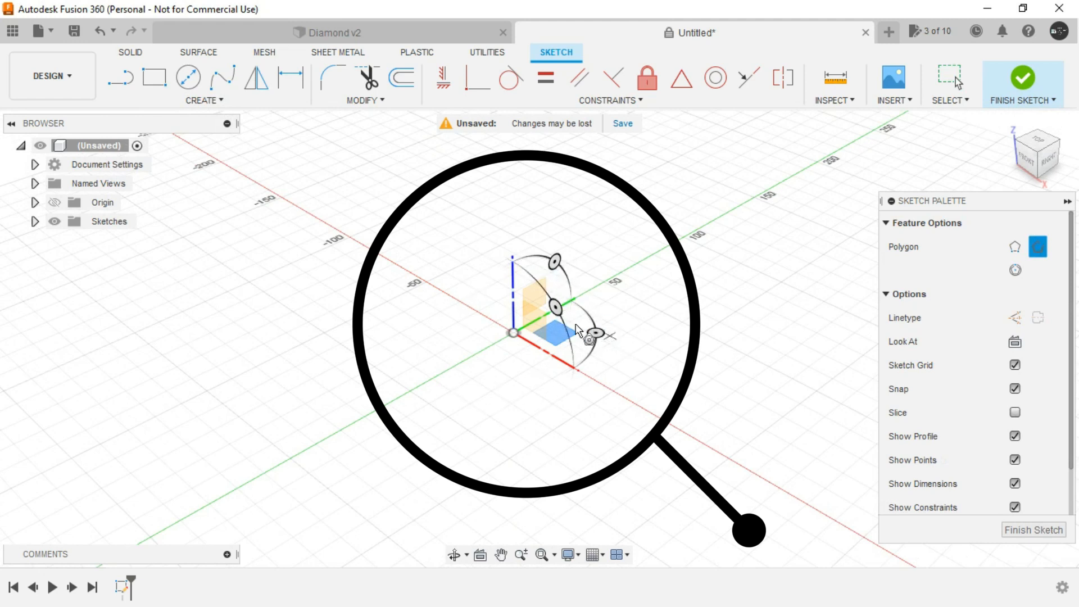
pyautogui.moveTo(698, 389)
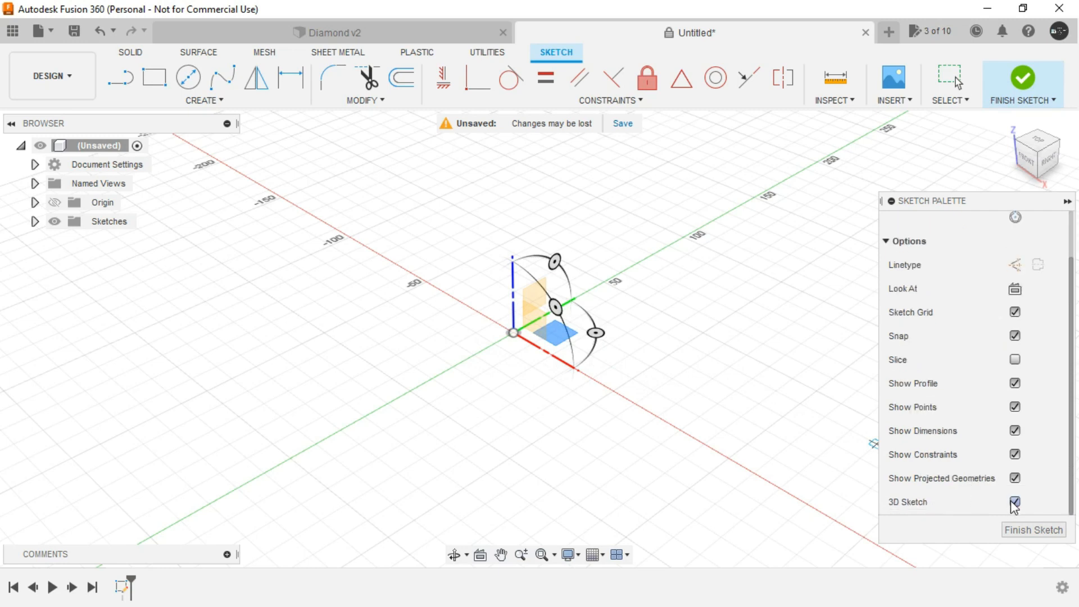
pyautogui.moveTo(701, 378)
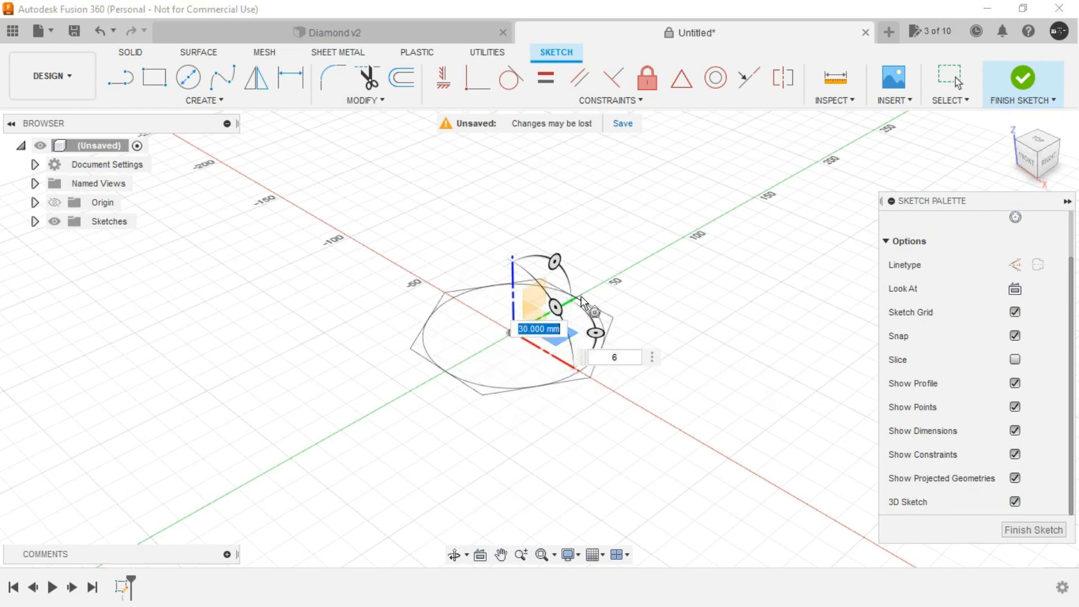
pyautogui.moveTo(560, 317); pyautogui.dragTo(647, 241)
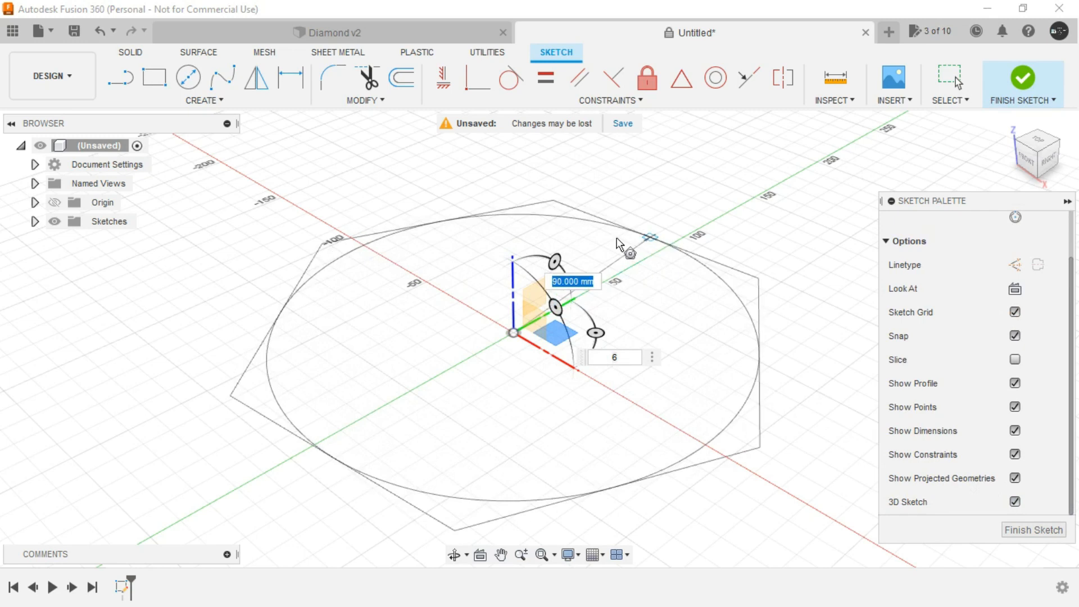
pyautogui.moveTo(622, 244); pyautogui.dragTo(678, 275)
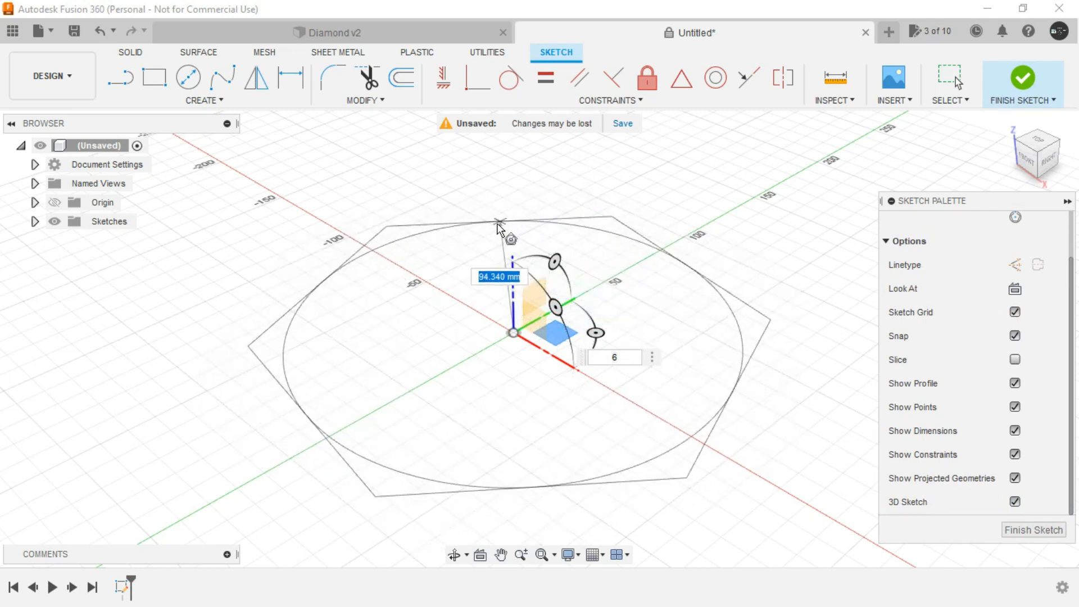
pyautogui.moveTo(509, 222); pyautogui.dragTo(688, 371)
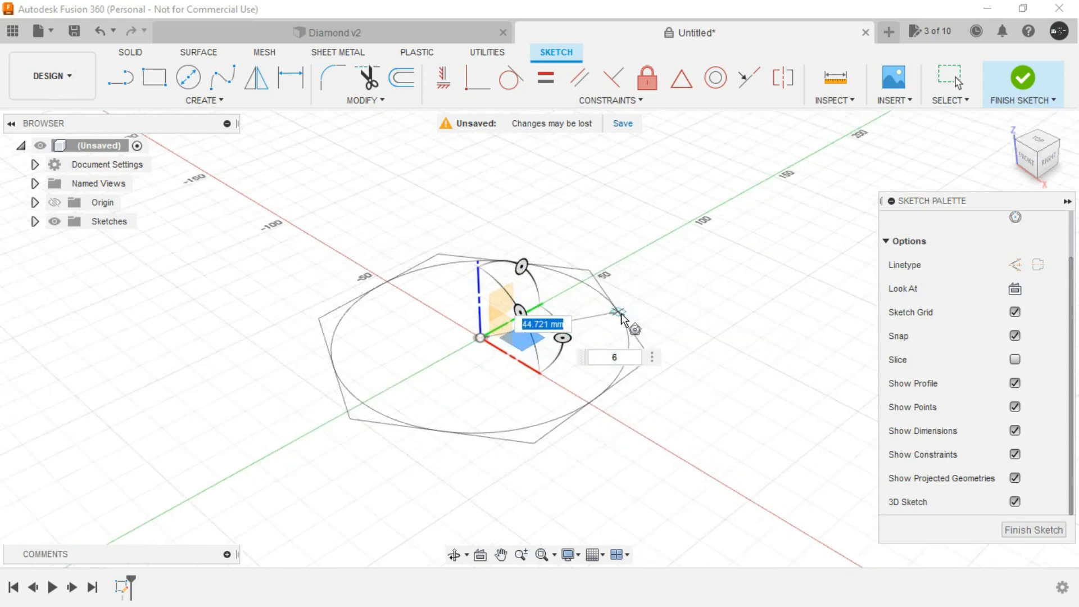
pyautogui.moveTo(621, 315); pyautogui.dragTo(633, 314)
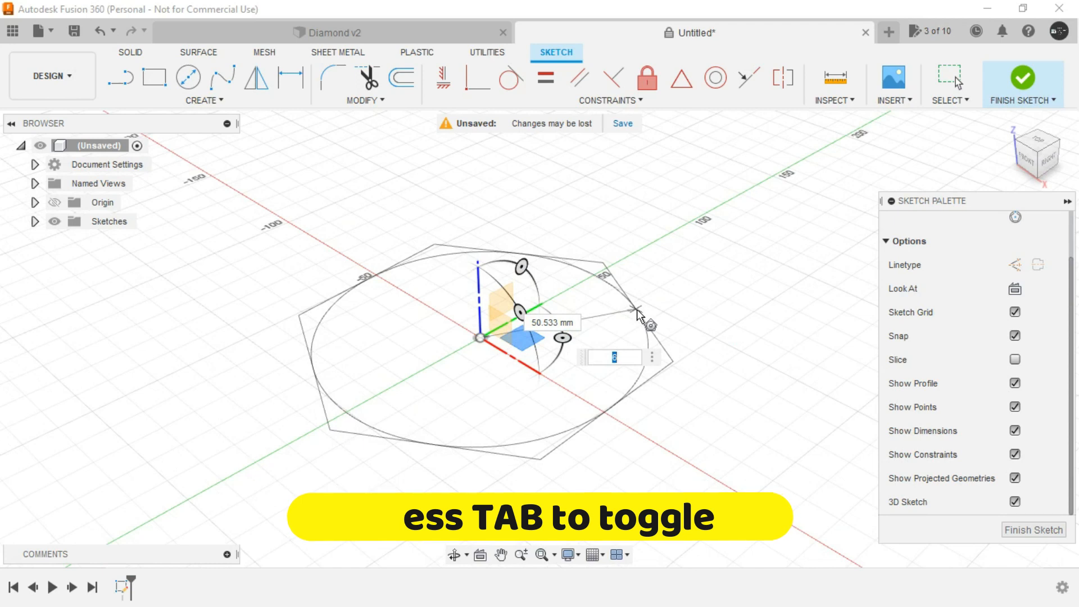
pyautogui.write('12')
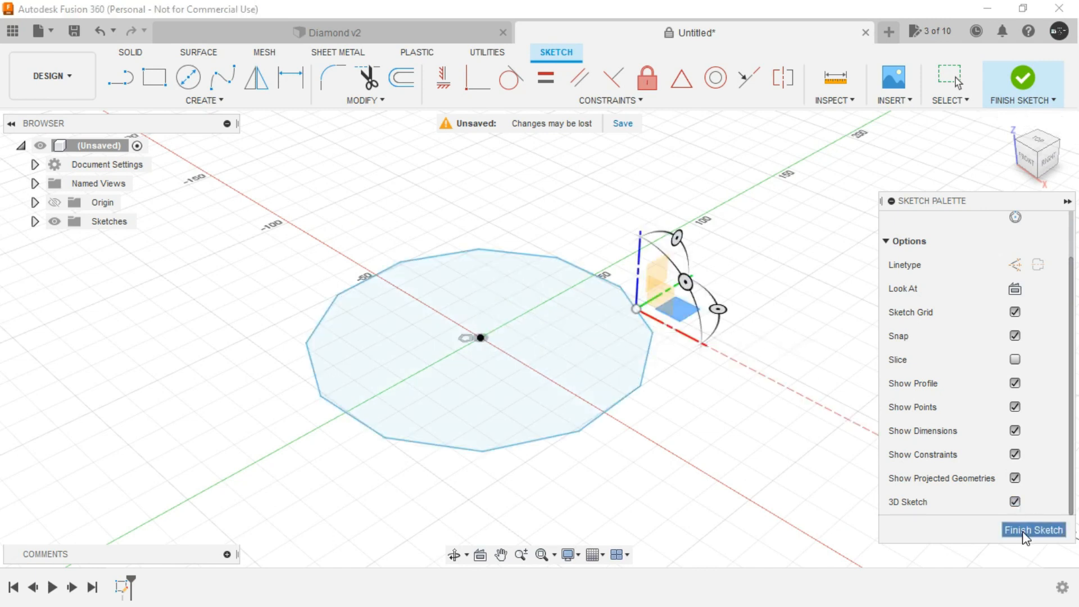
# Finish the sketch so the twelve-sided polygon is a closed profile
pyautogui.click(1033, 530)
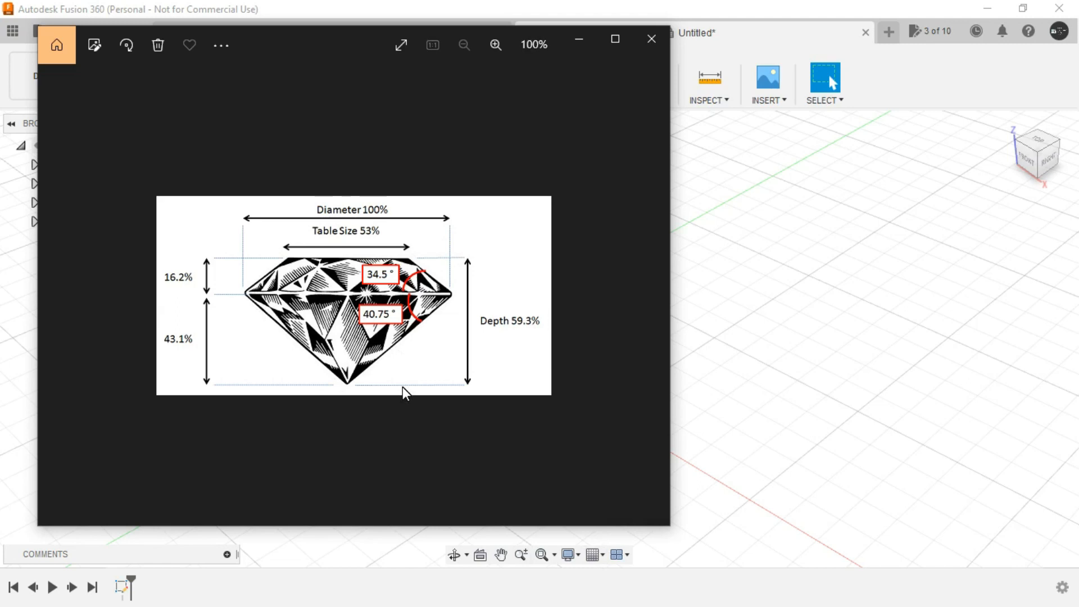
pyautogui.moveTo(385, 328)
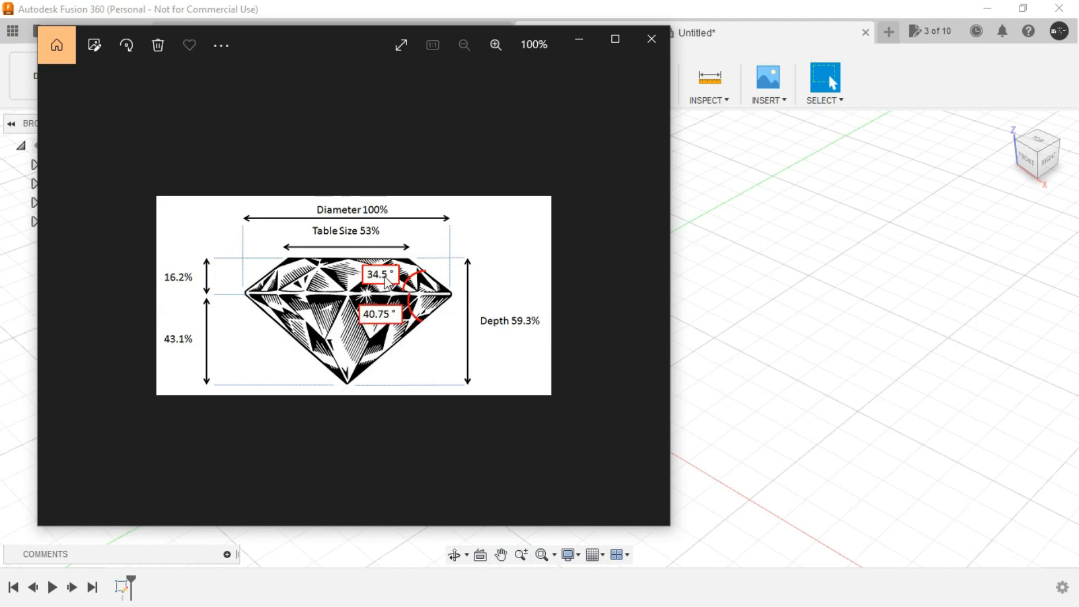
pyautogui.moveTo(524, 300)
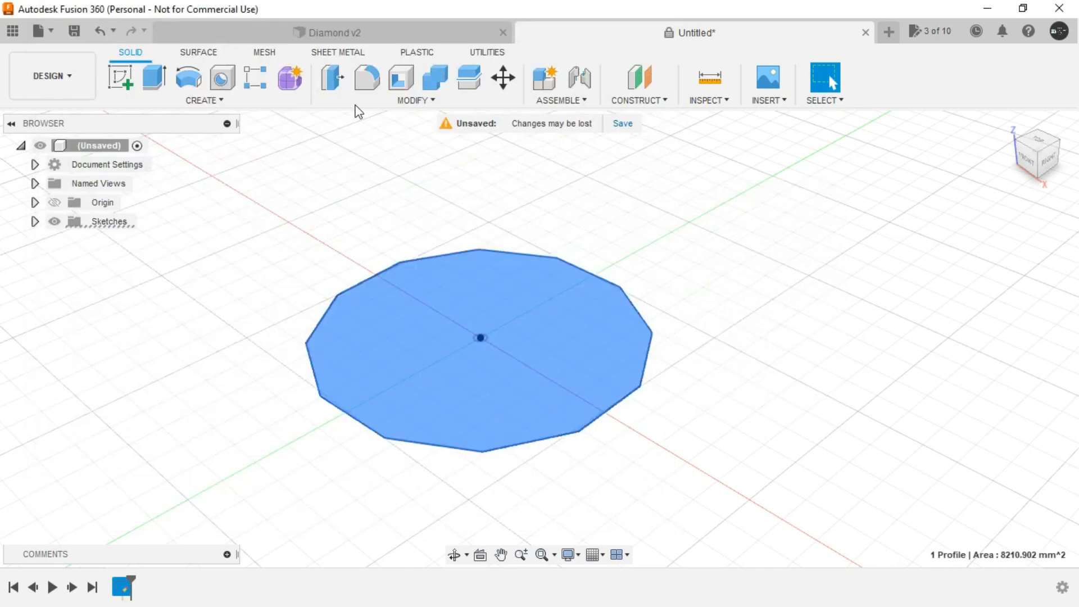
# Extrude the polygon downward 55 mm with a -40.75° taper into a pointed pavilion
pyautogui.click(153, 77)
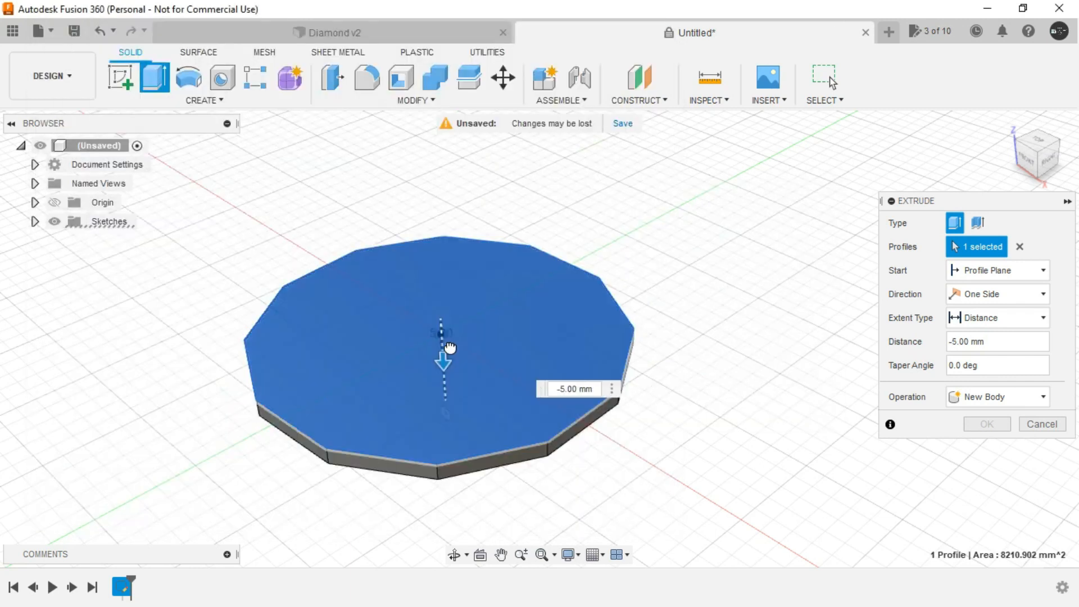
pyautogui.moveTo(443, 361); pyautogui.dragTo(470, 329)
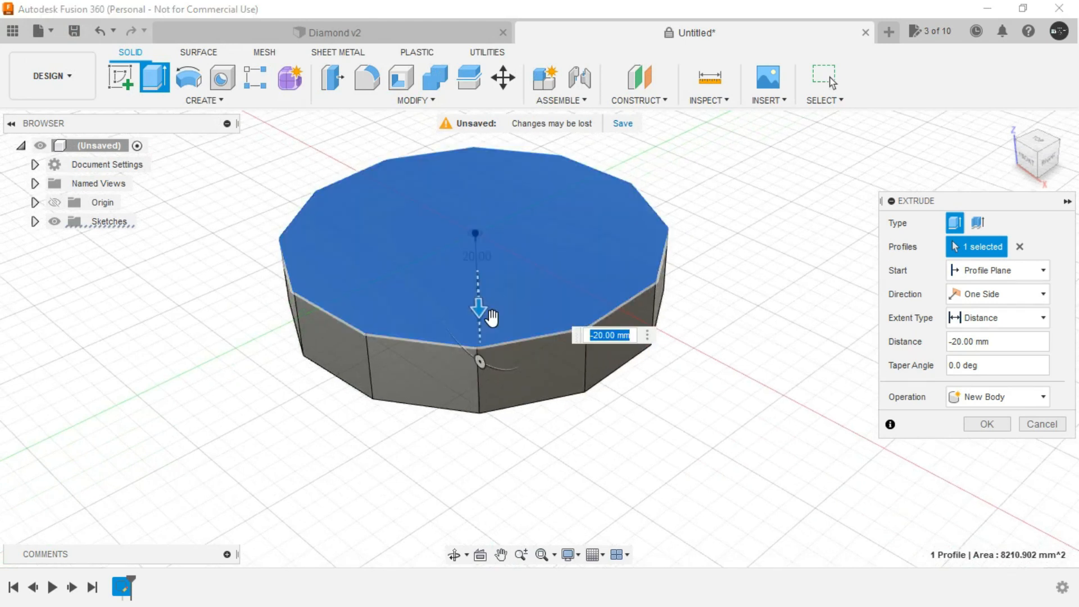
pyautogui.moveTo(477, 307); pyautogui.dragTo(478, 324)
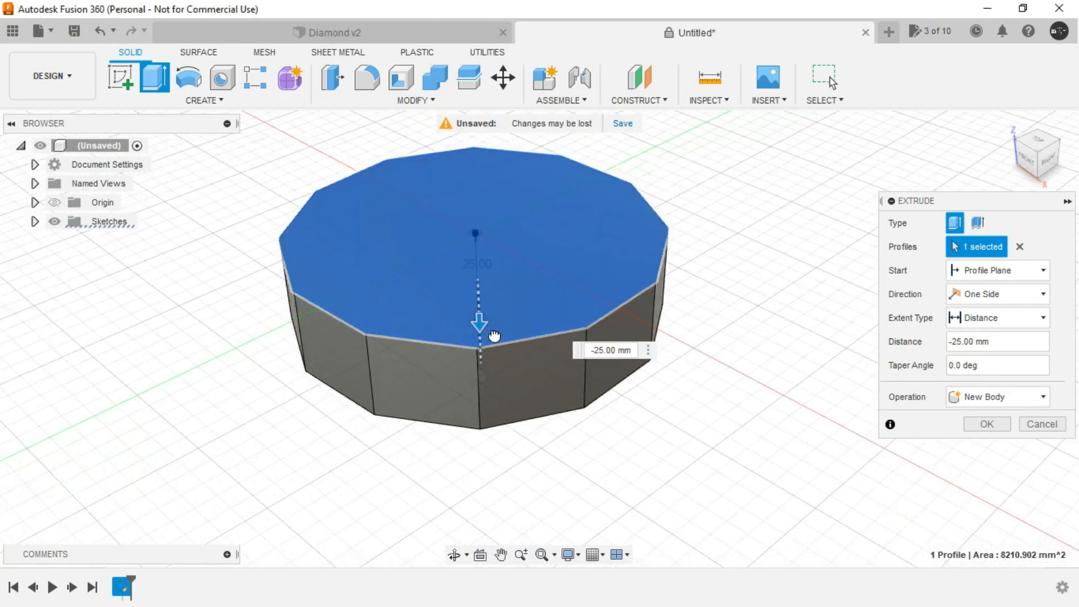
pyautogui.click(609, 349)
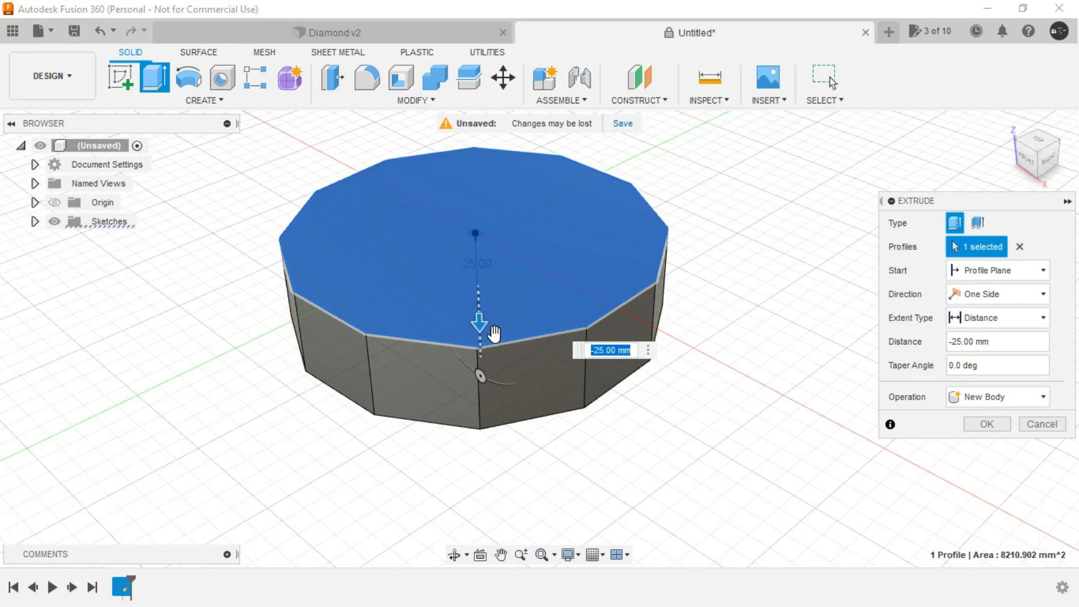
pyautogui.moveTo(937, 332)
pyautogui.write('-55')
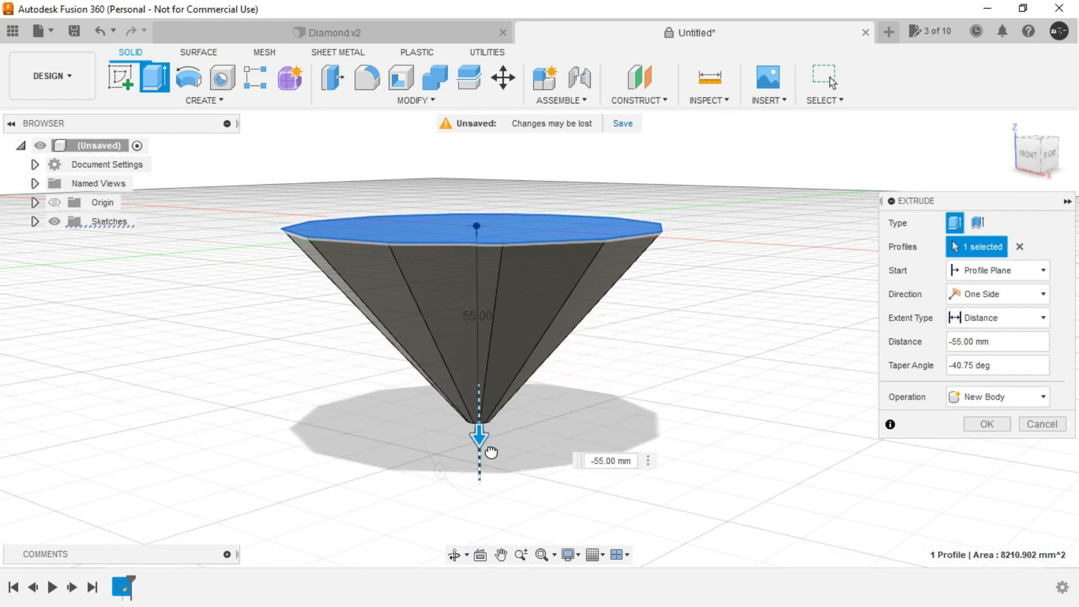
pyautogui.moveTo(479, 437); pyautogui.dragTo(478, 472)
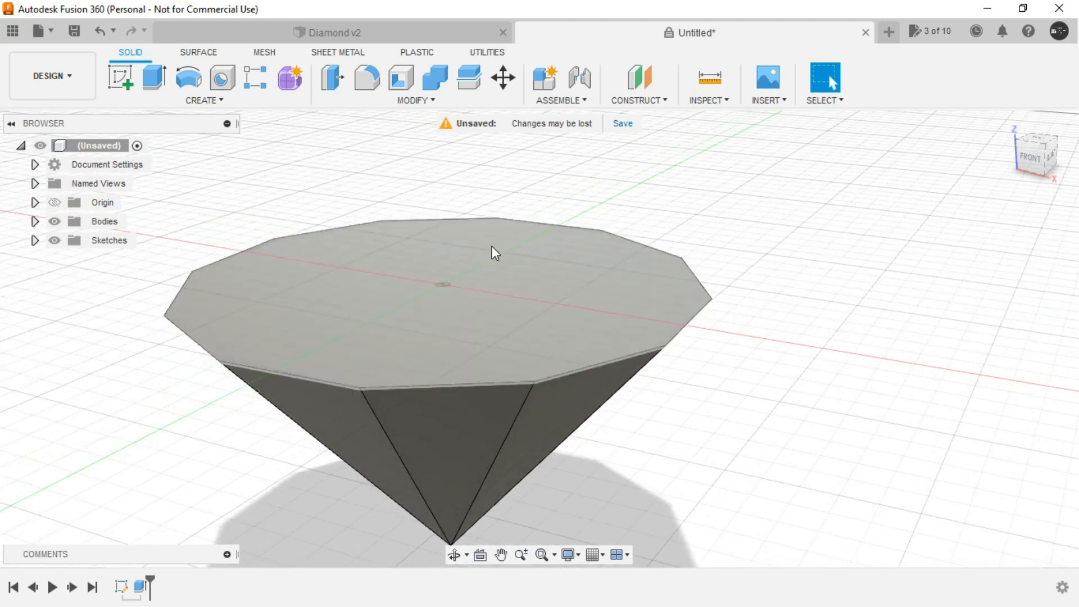
pyautogui.rightClick(492, 251)
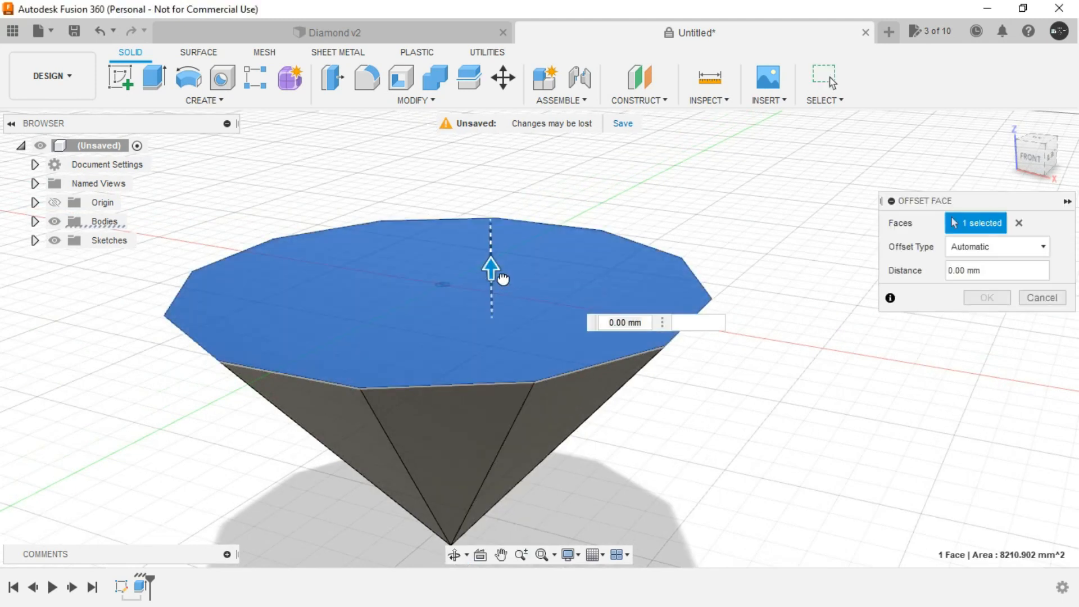
pyautogui.moveTo(489, 265); pyautogui.dragTo(490, 191)
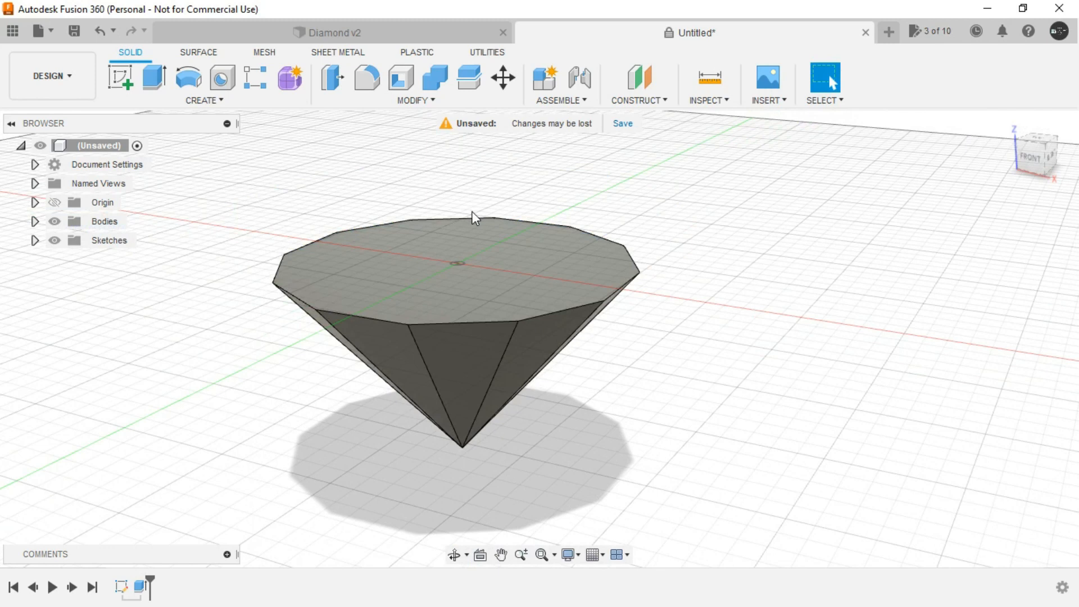
pyautogui.press('alt+tab')
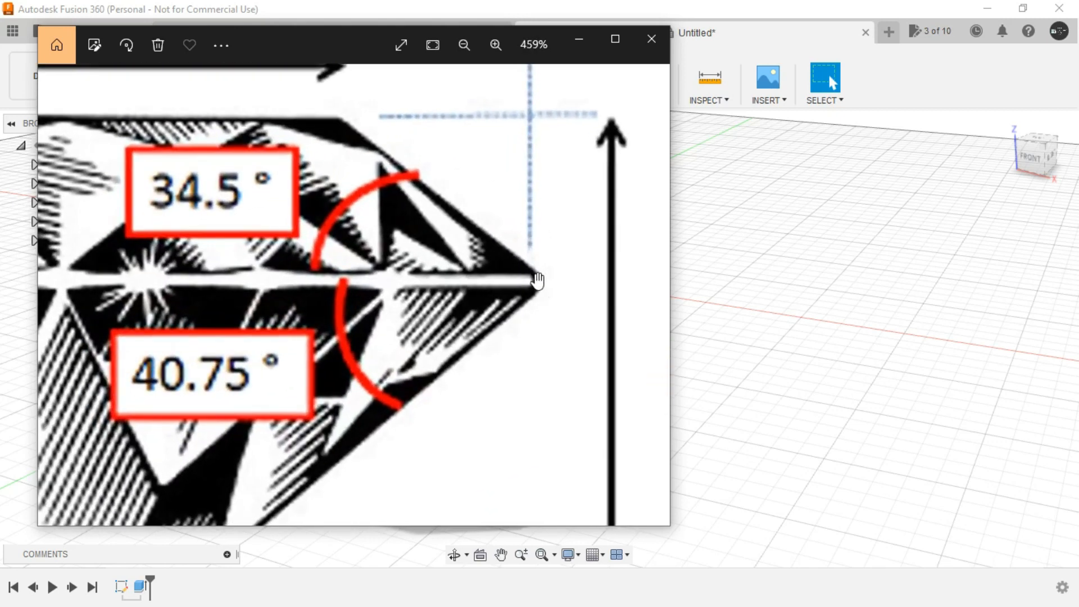
pyautogui.moveTo(633, 208)
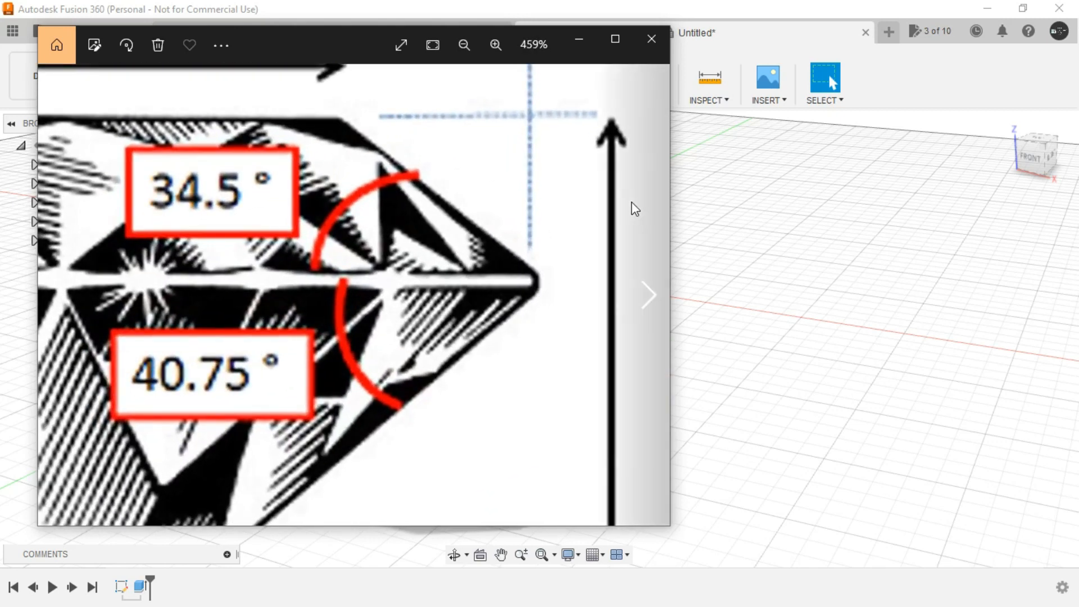
# Close the Photos reference diagram after reading the 34.5° and 40.75° angles
pyautogui.click(650, 39)
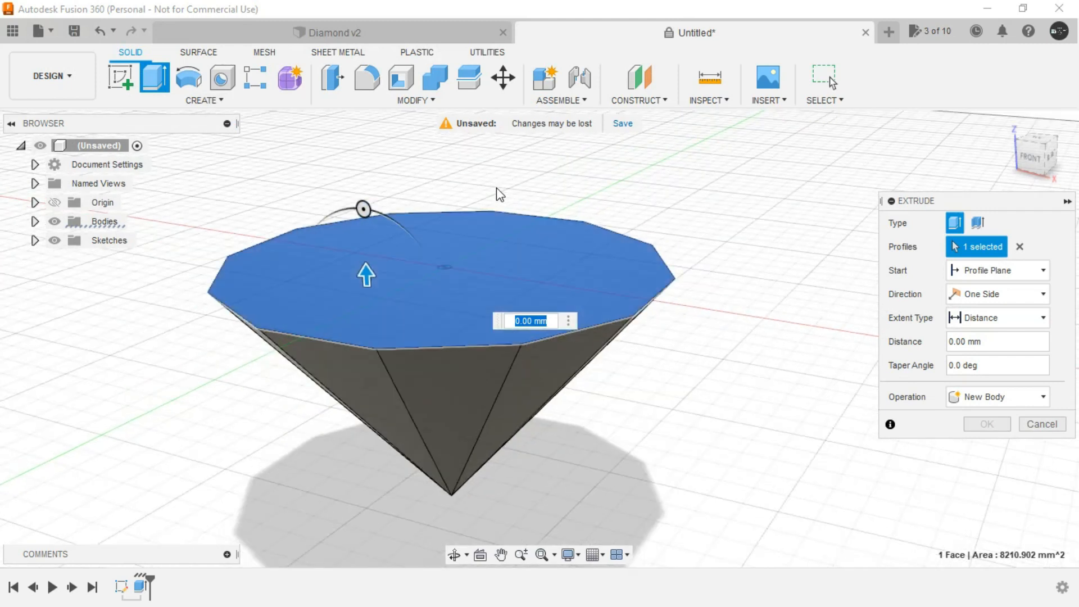
pyautogui.moveTo(499, 193)
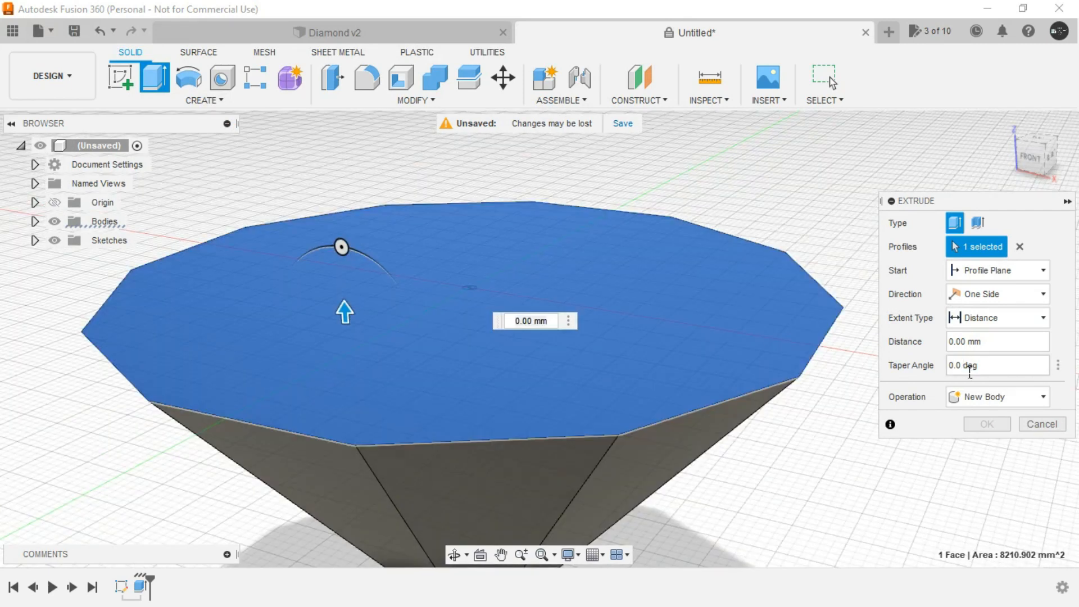
# Extrude the top face 2 mm with a -5° taper, joined to the pavilion
pyautogui.write('-5')
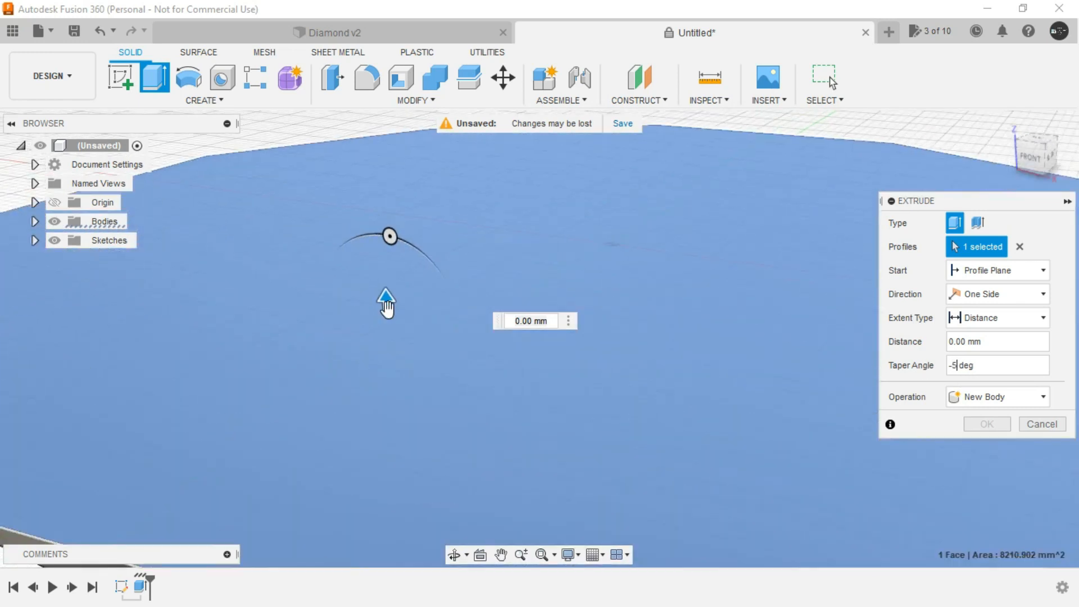
pyautogui.moveTo(387, 300); pyautogui.dragTo(383, 285)
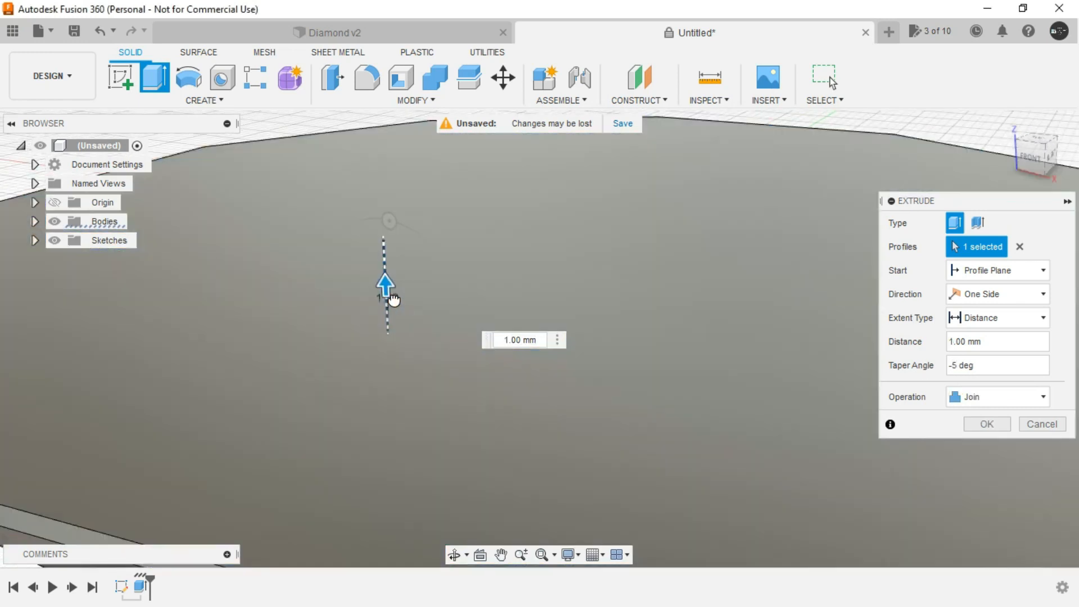
pyautogui.moveTo(384, 282); pyautogui.dragTo(386, 270)
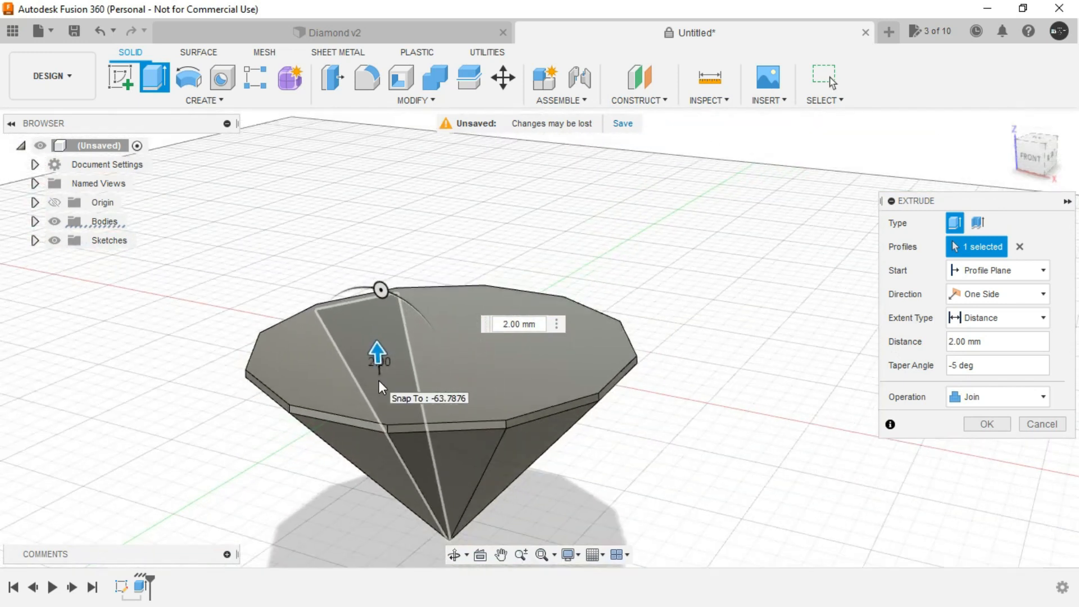
pyautogui.click(985, 423)
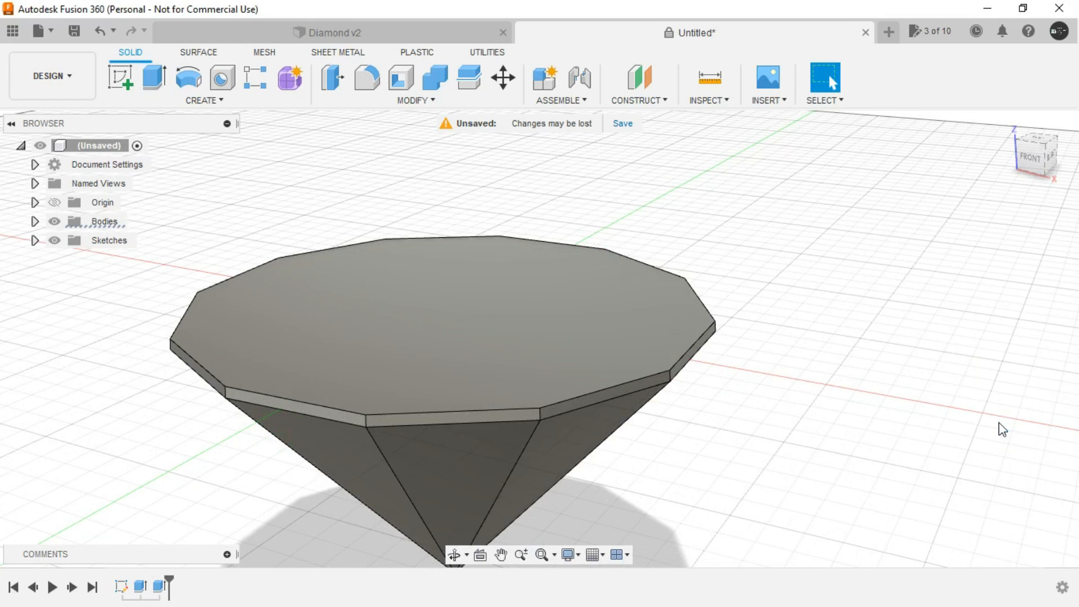
pyautogui.moveTo(825, 349)
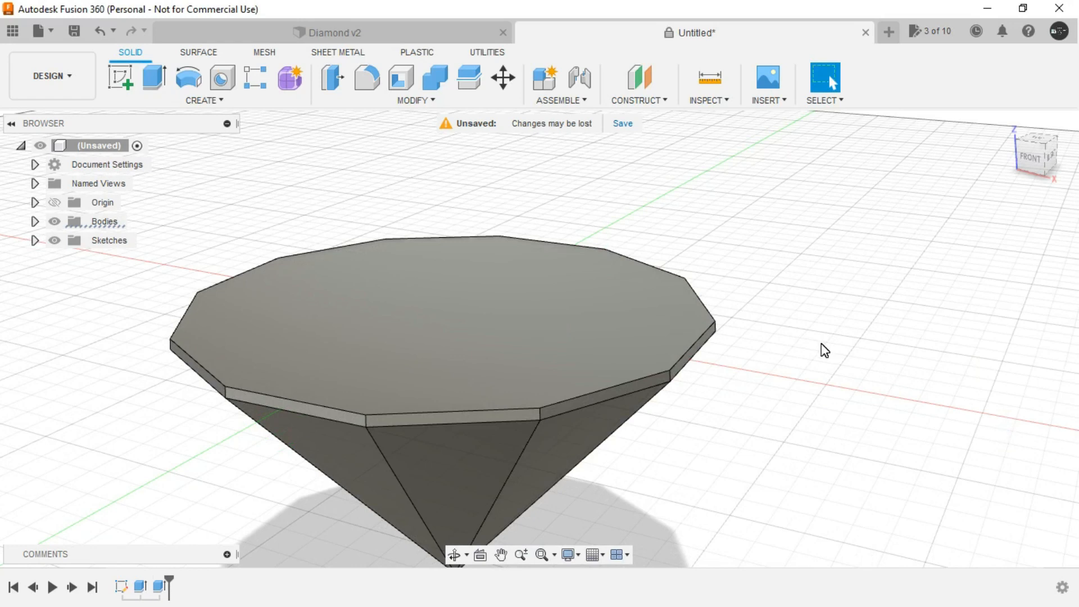
pyautogui.moveTo(614, 218)
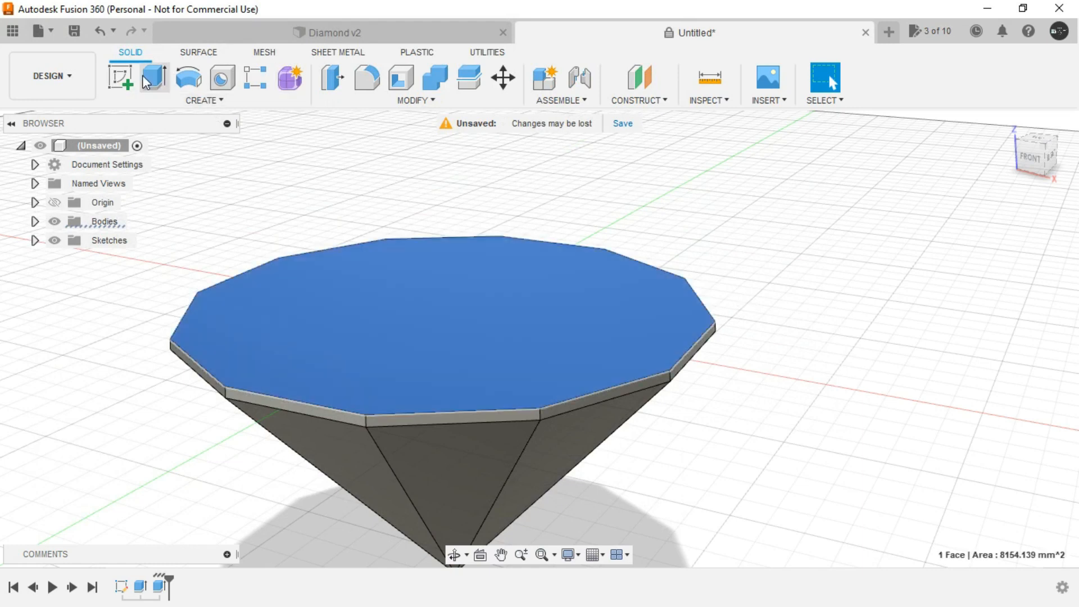
pyautogui.moveTo(152, 78)
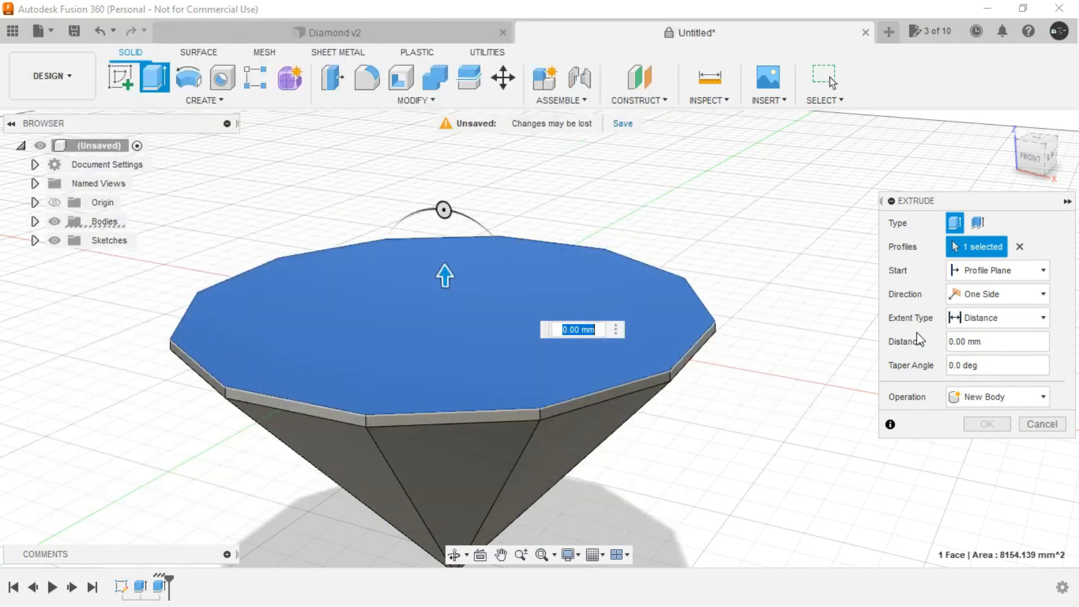
# Extrude a 12 mm crown tapered at -34.5° on top of the diamond
pyautogui.click(996, 365)
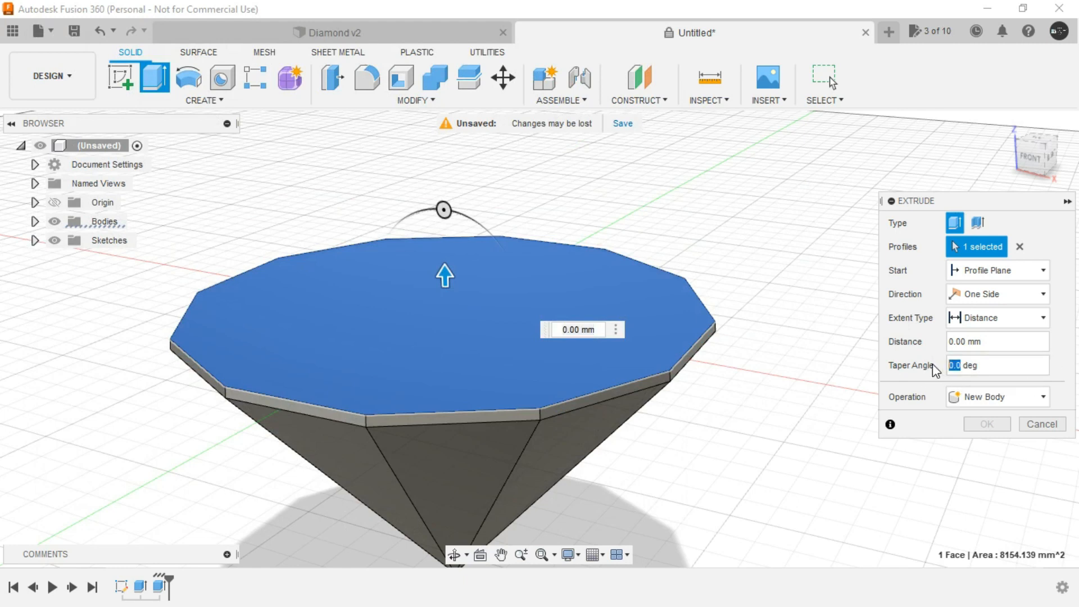
pyautogui.moveTo(442, 209); pyautogui.dragTo(483, 229)
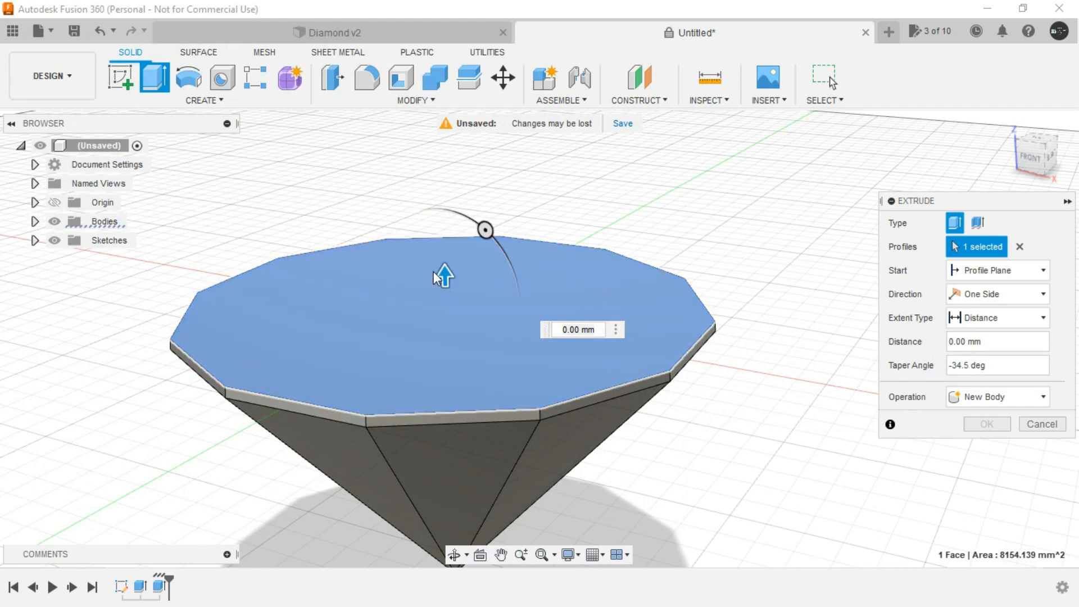
pyautogui.moveTo(442, 274); pyautogui.dragTo(442, 249)
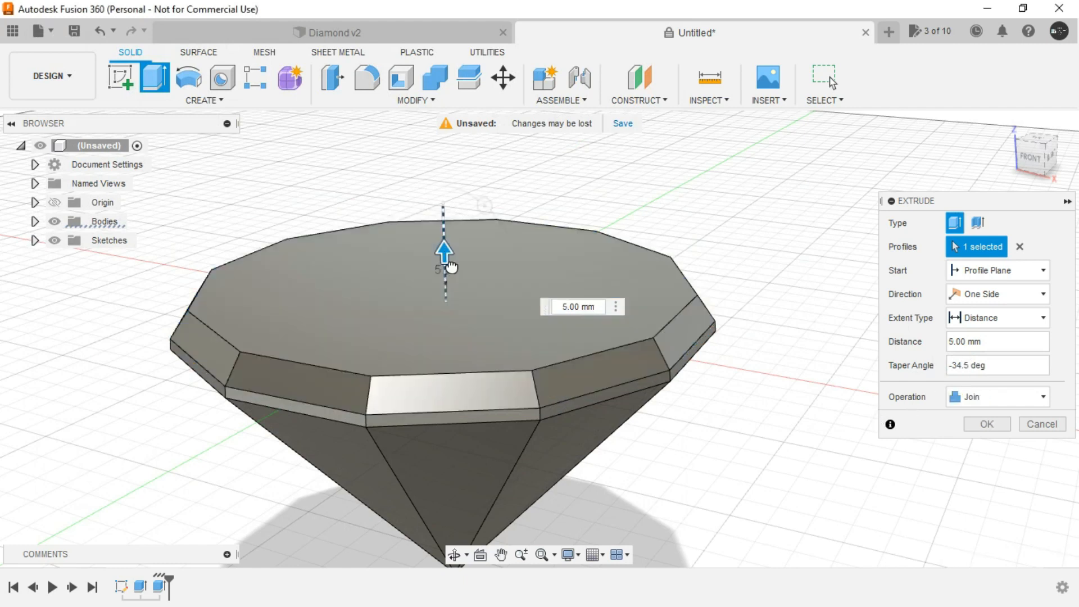
pyautogui.moveTo(443, 247); pyautogui.dragTo(443, 202)
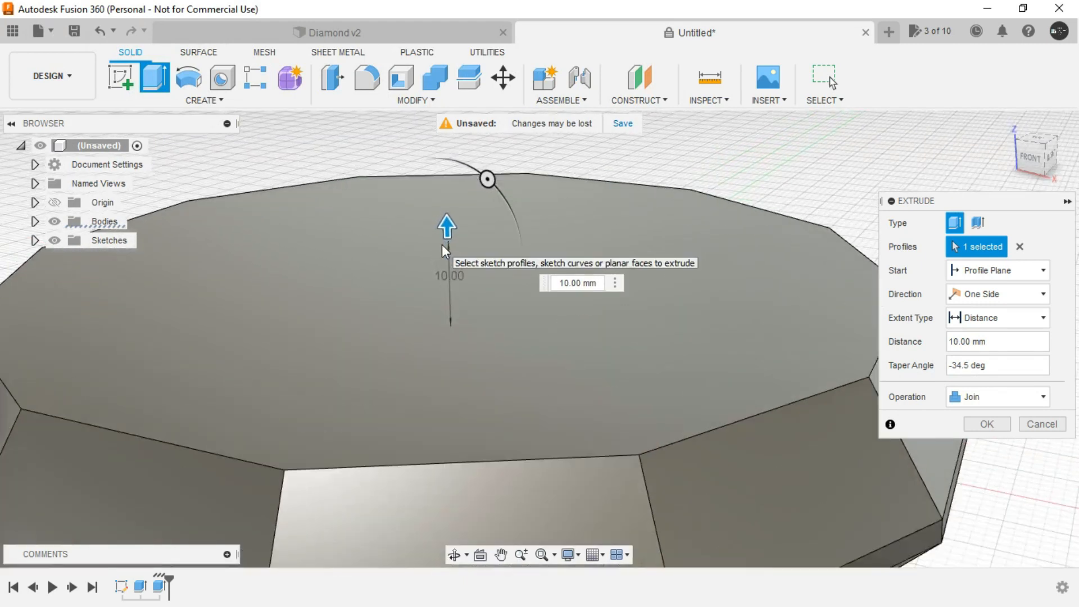
pyautogui.moveTo(446, 225); pyautogui.dragTo(443, 229)
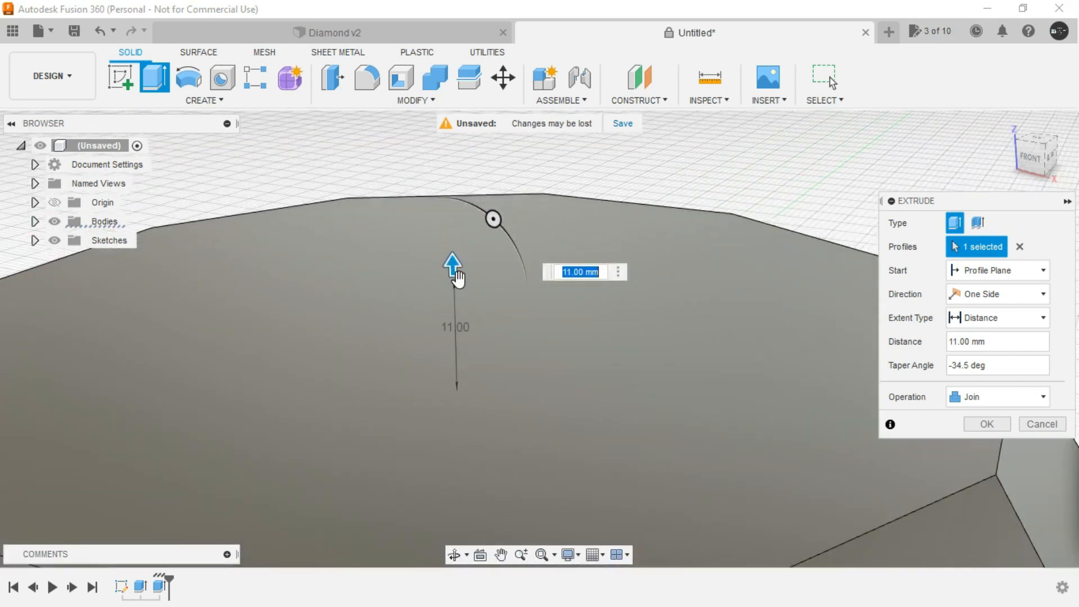
pyautogui.moveTo(451, 264); pyautogui.dragTo(454, 256)
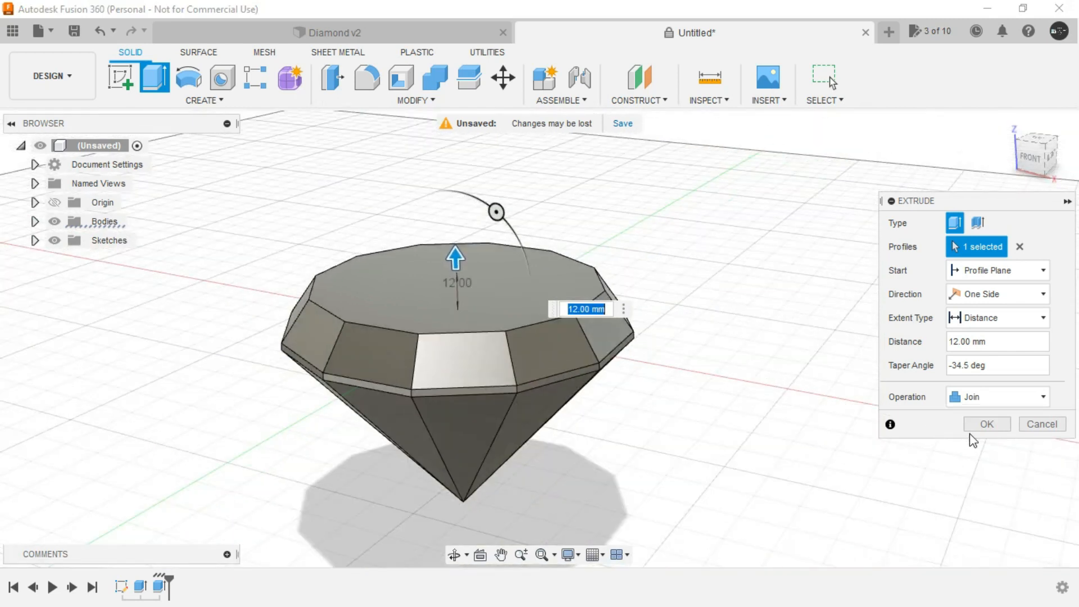
pyautogui.click(985, 423)
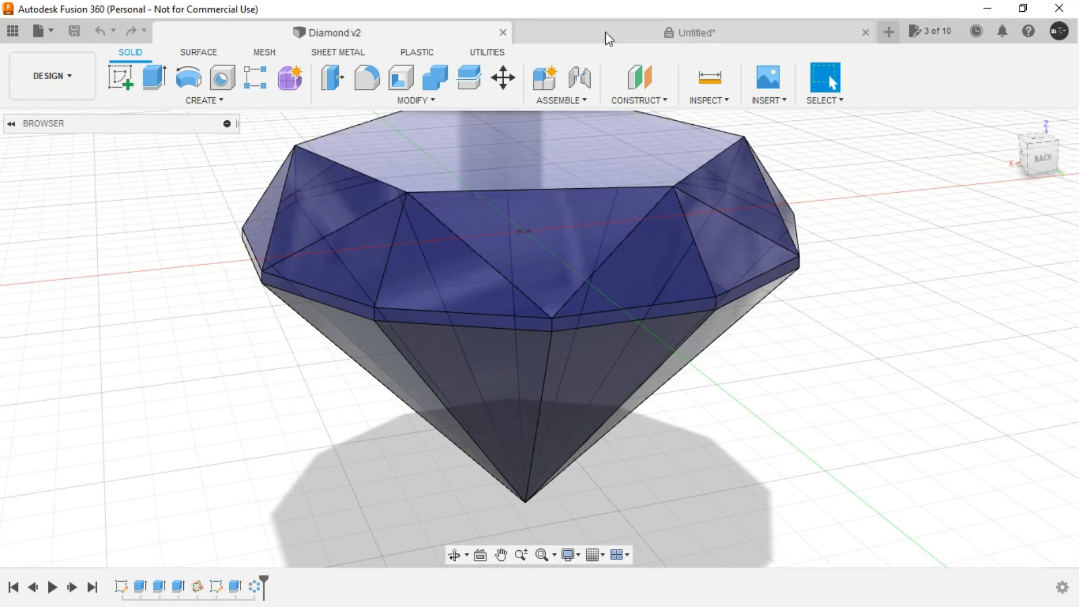
# Back in the untitled diamond, create a construction plane through three vertices
pyautogui.click(638, 100)
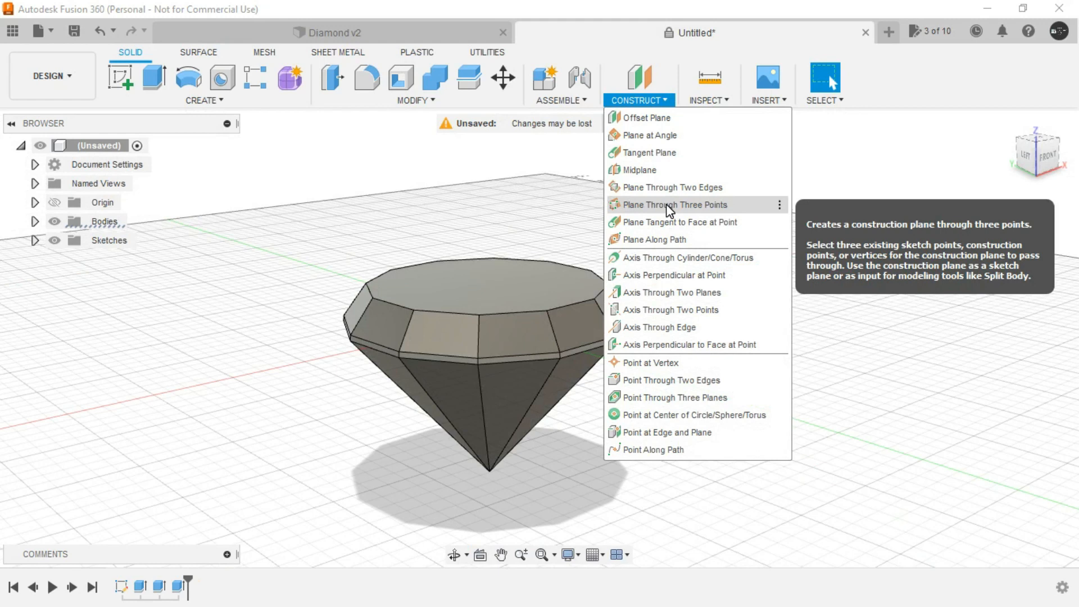
pyautogui.click(673, 205)
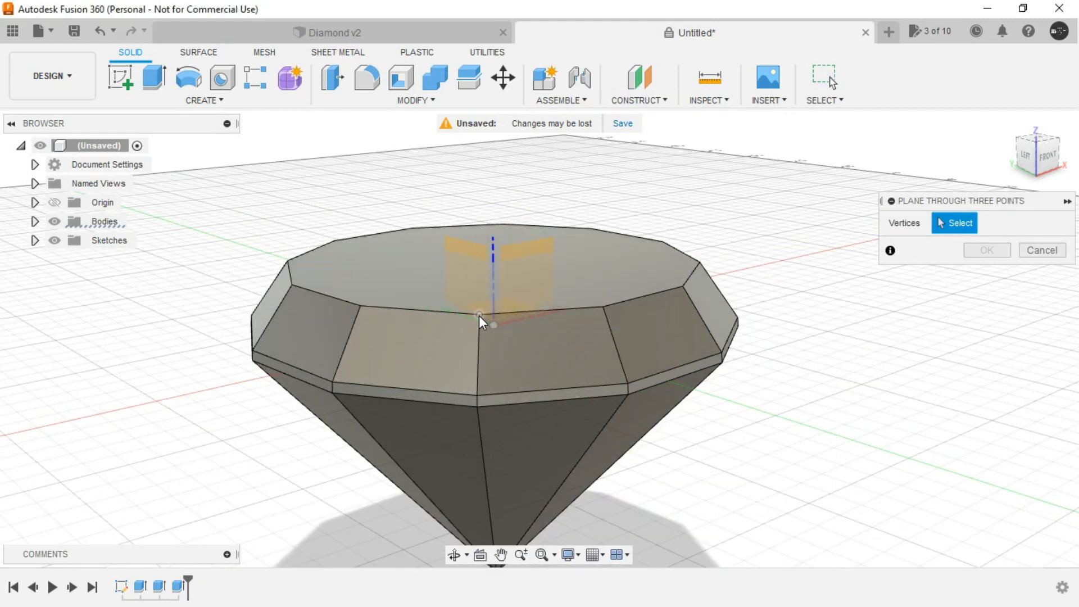
pyautogui.click(687, 287)
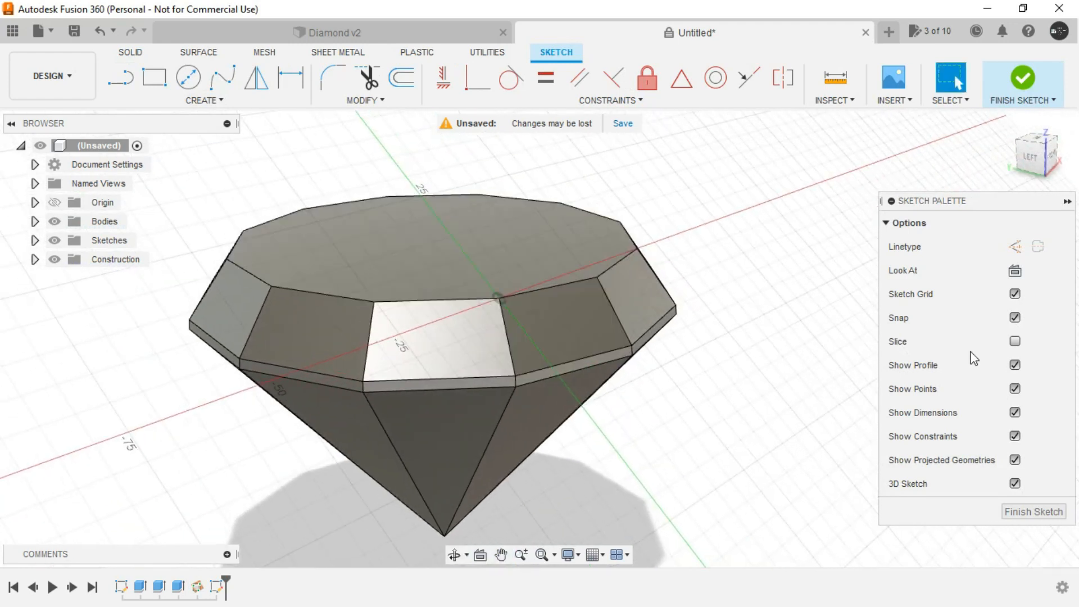
pyautogui.moveTo(919, 490)
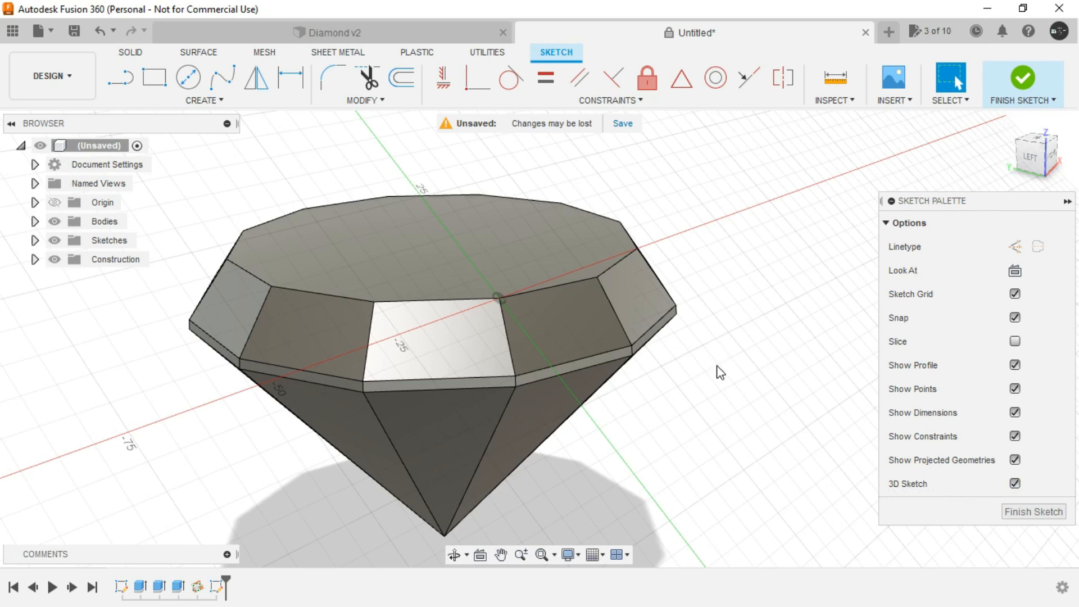
pyautogui.moveTo(122, 76)
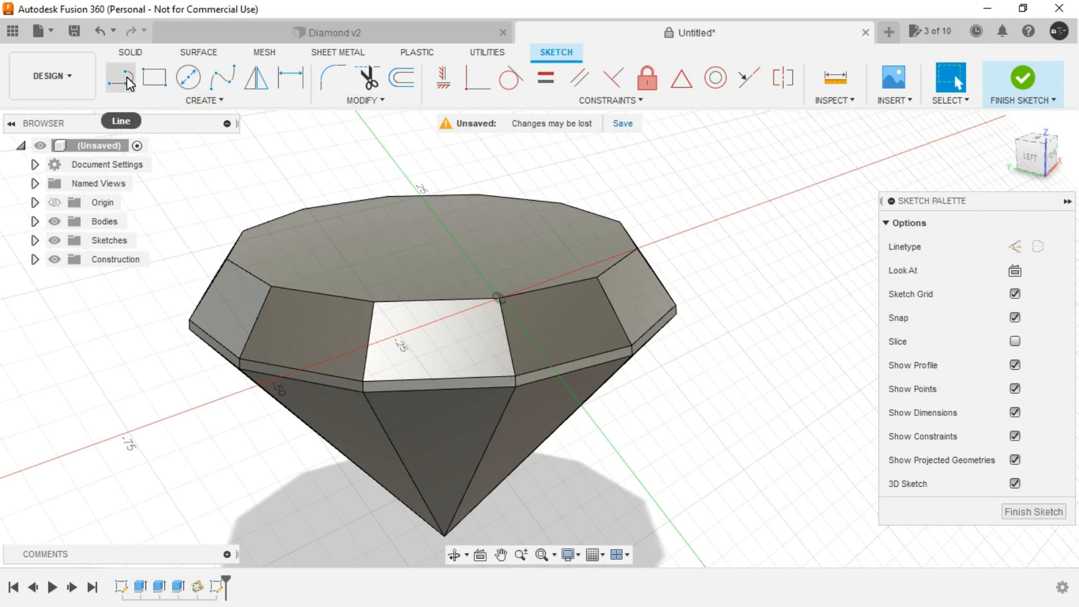
# Sketch a triangle from the top-face centre to two adjacent crown corners and finish
pyautogui.click(499, 298)
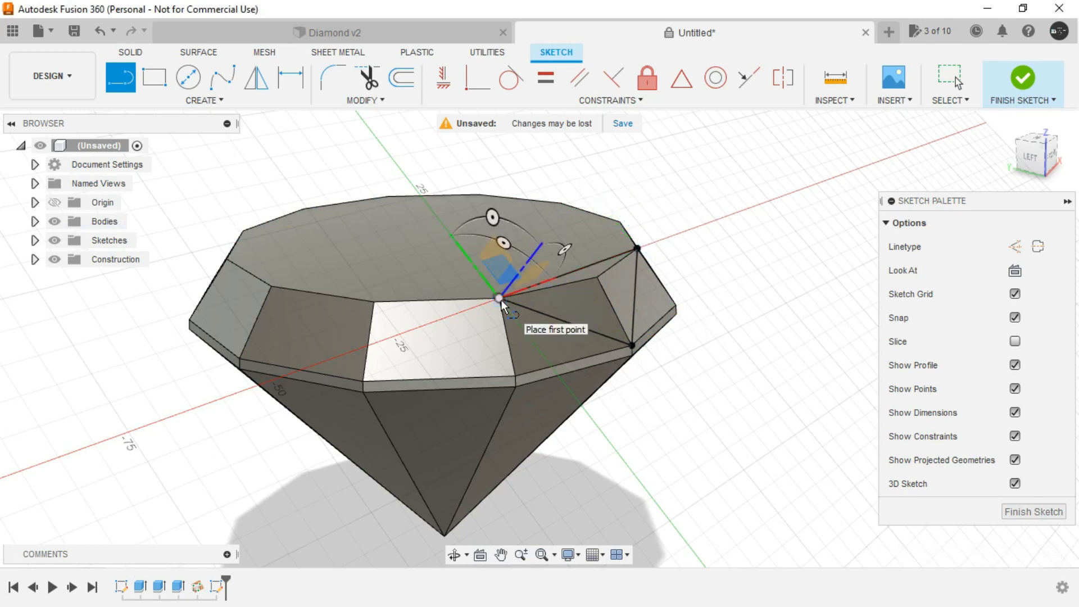
pyautogui.click(1021, 77)
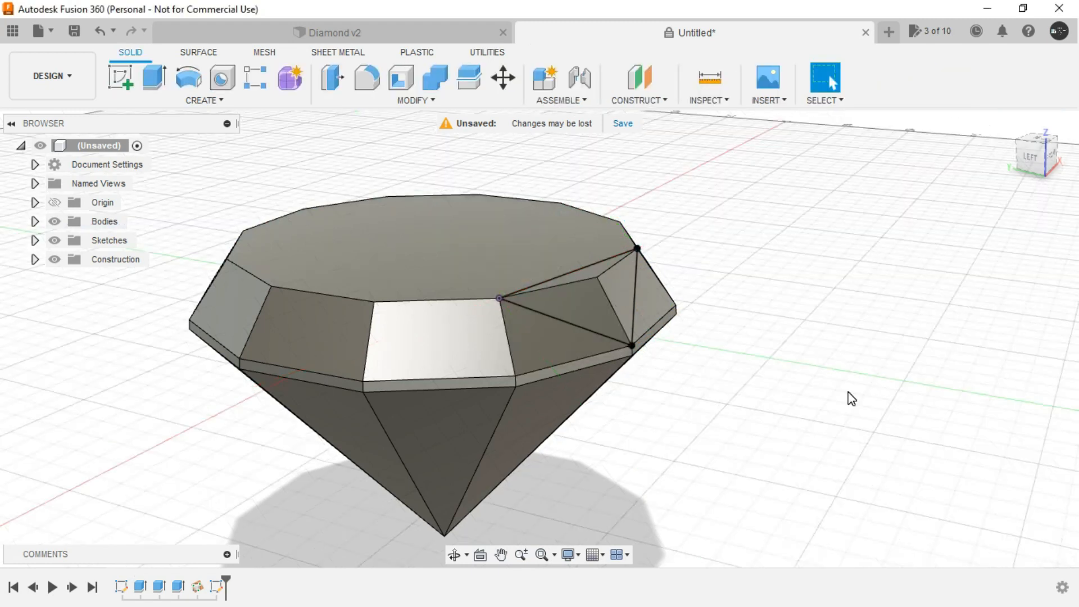
pyautogui.click(104, 221)
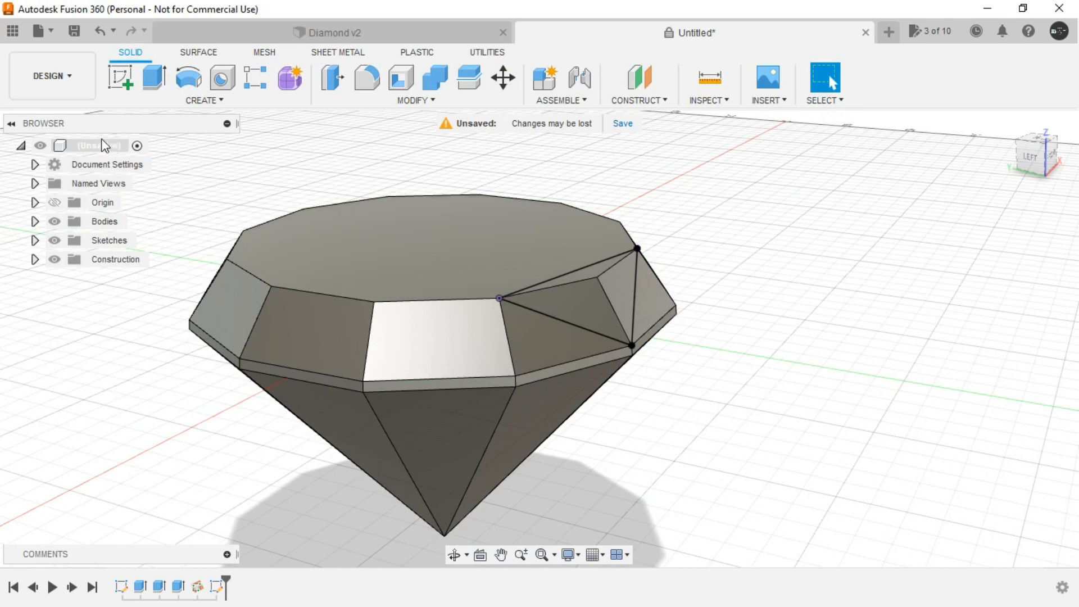
# Select the triangle profile with the body hidden, then cut it 15 mm into the crown
pyautogui.click(104, 221)
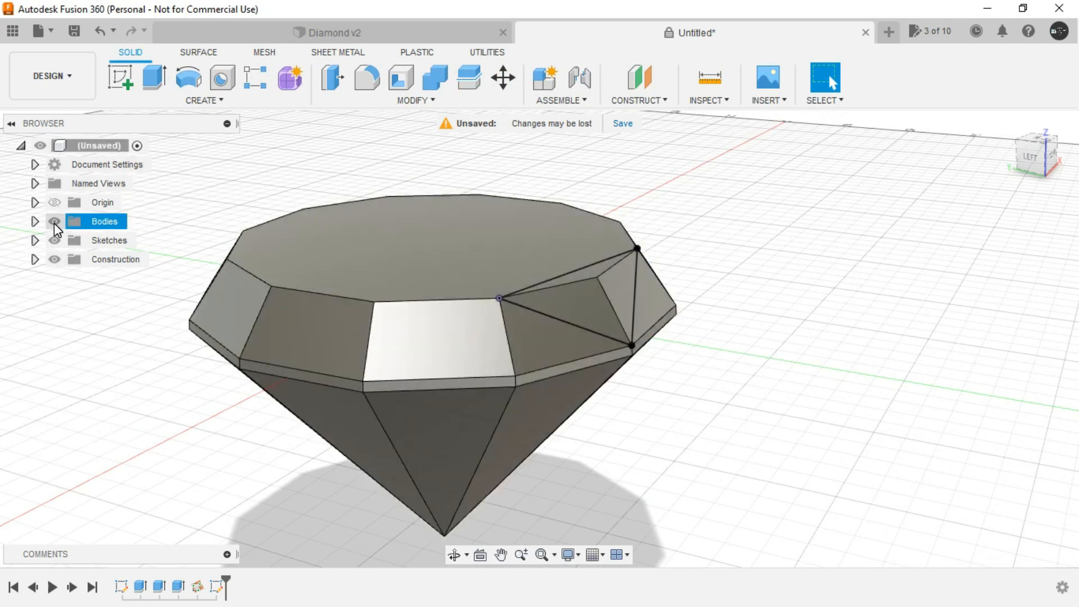
pyautogui.click(54, 221)
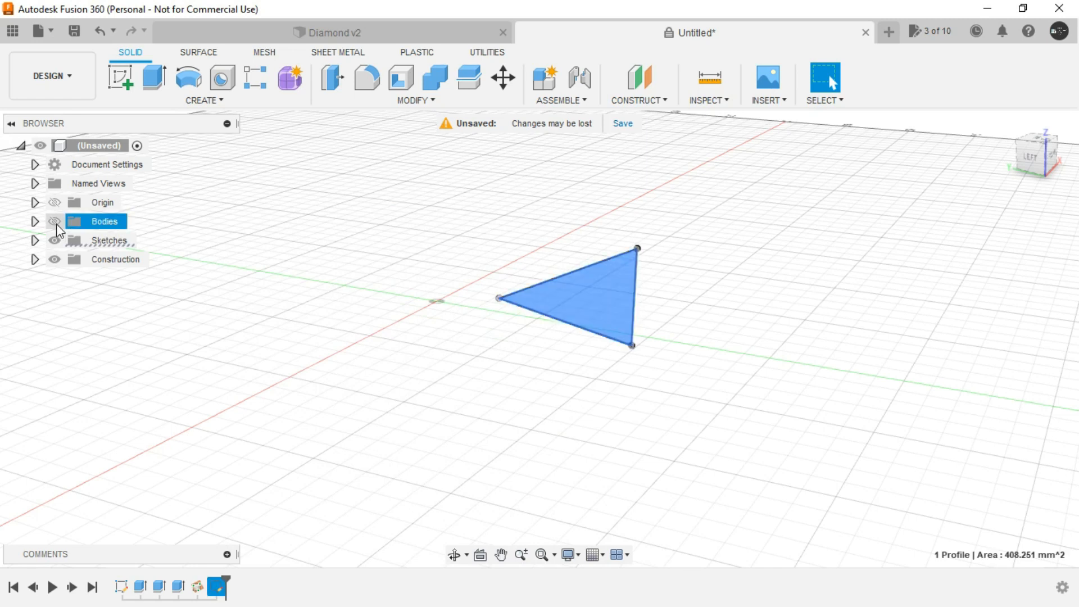
pyautogui.click(54, 221)
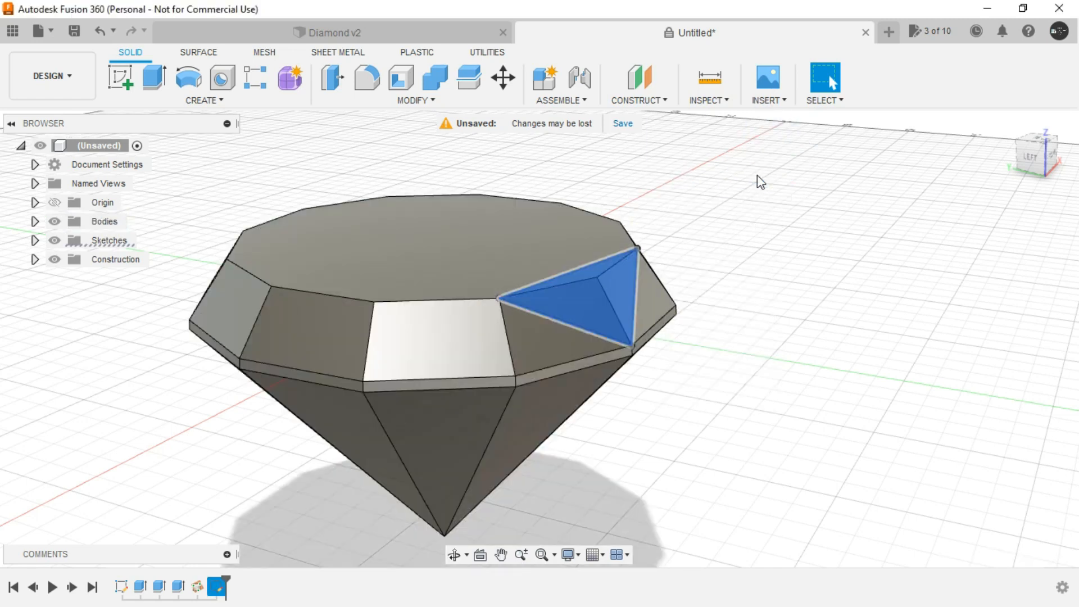
pyautogui.click(154, 77)
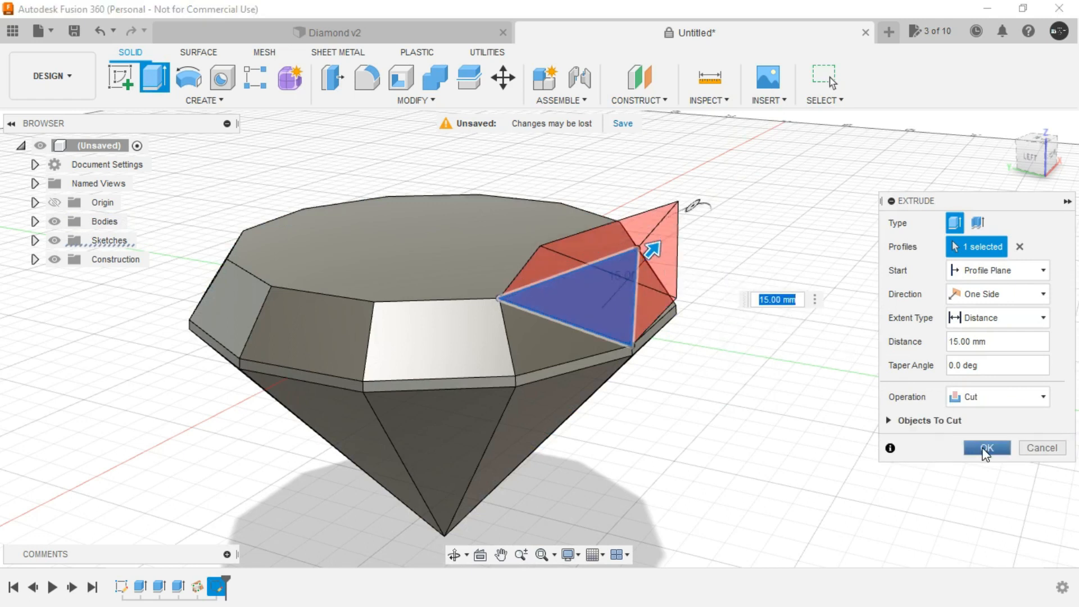
pyautogui.click(985, 448)
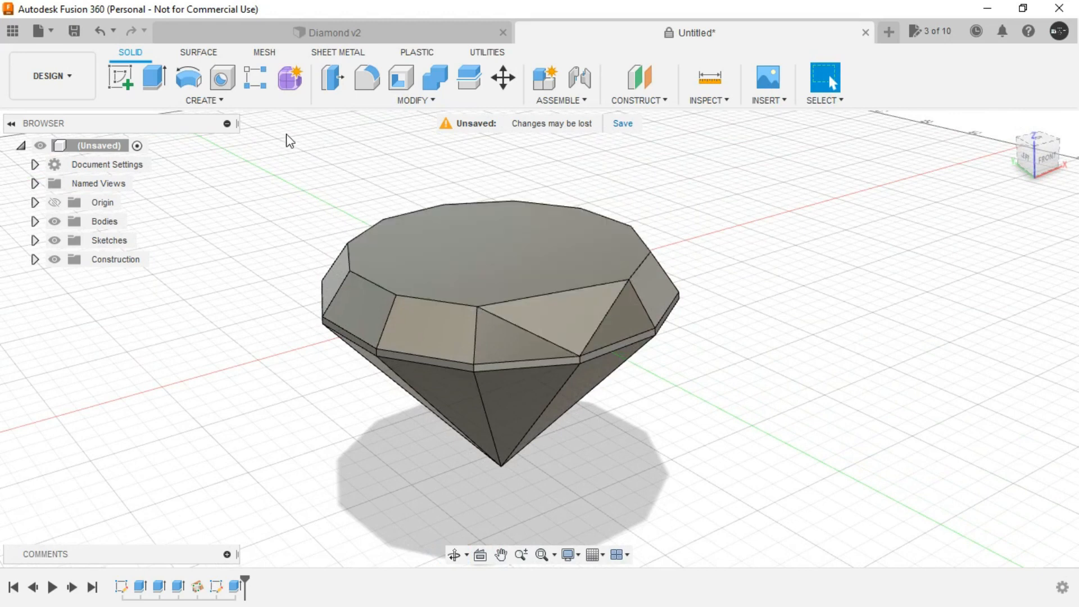
# Circular-pattern the Extrude4 facet cut as a feature six times around the vertical axis
pyautogui.click(203, 100)
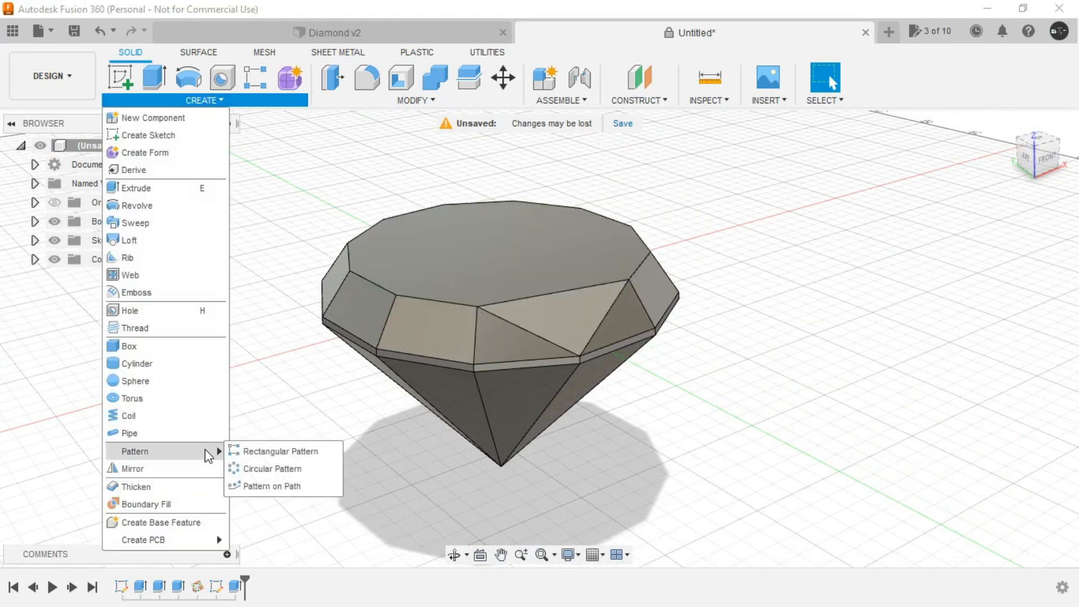
pyautogui.click(272, 468)
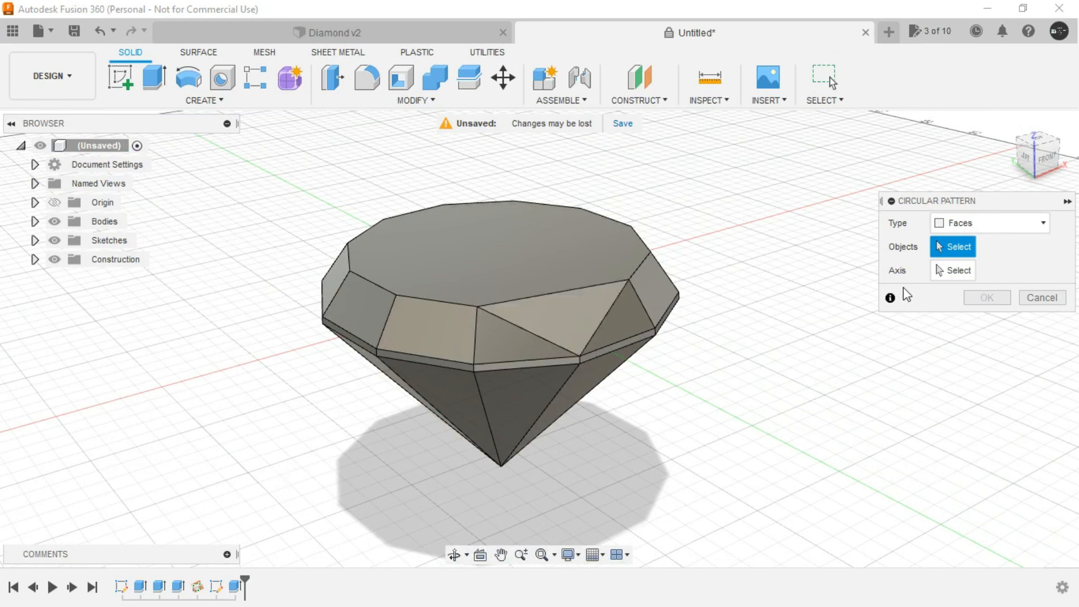
pyautogui.click(988, 222)
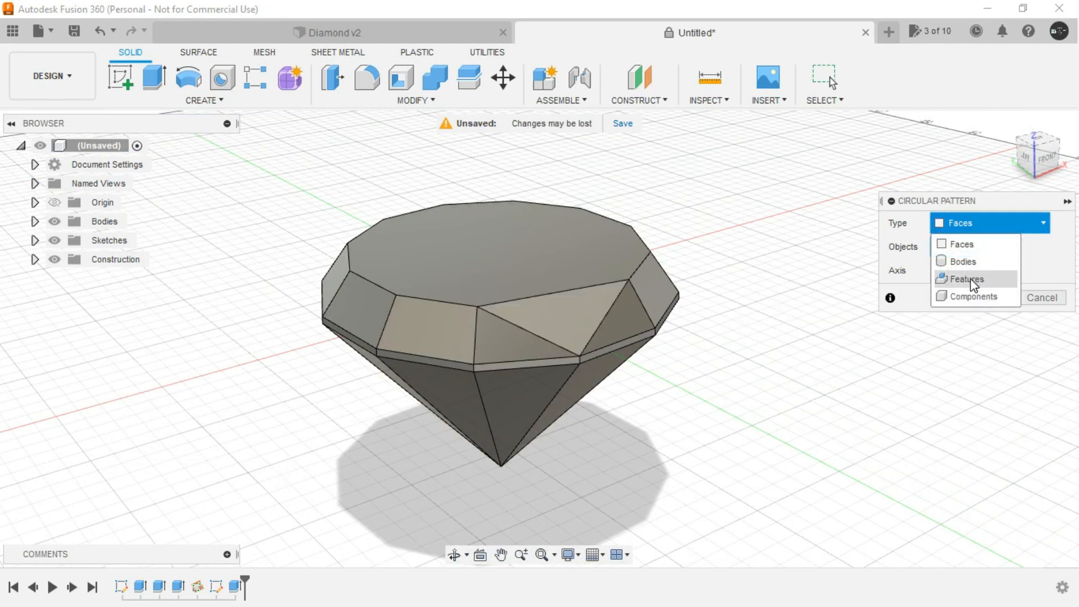
pyautogui.click(966, 279)
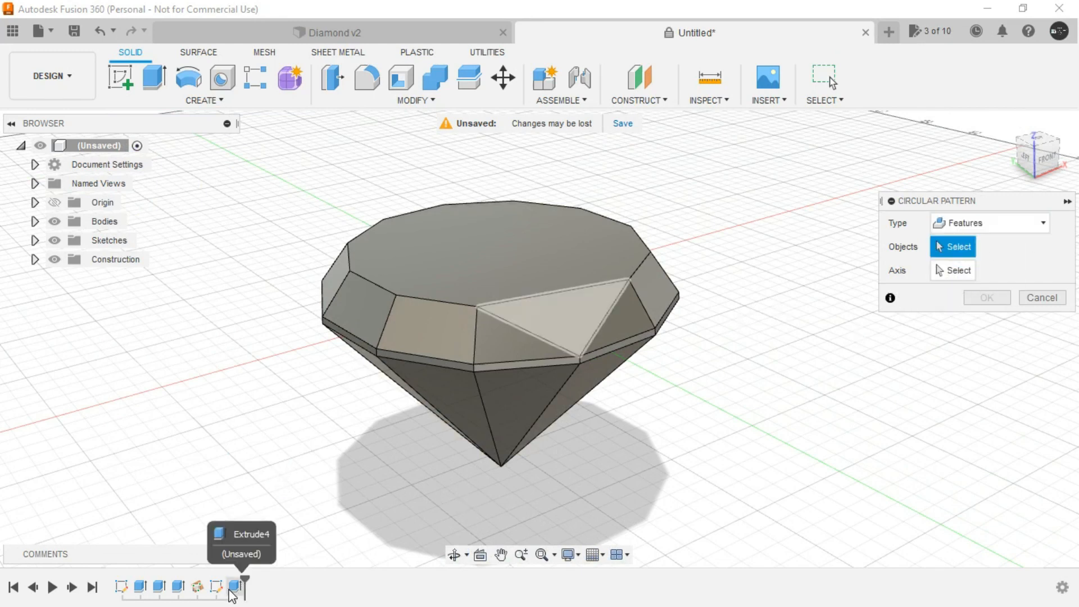
pyautogui.click(551, 317)
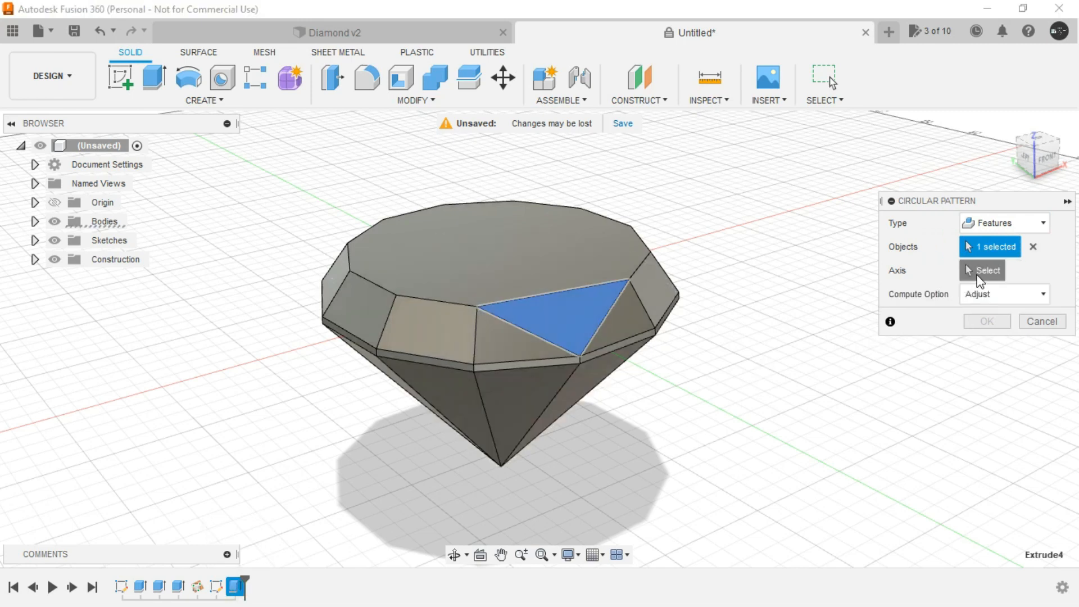
pyautogui.click(987, 270)
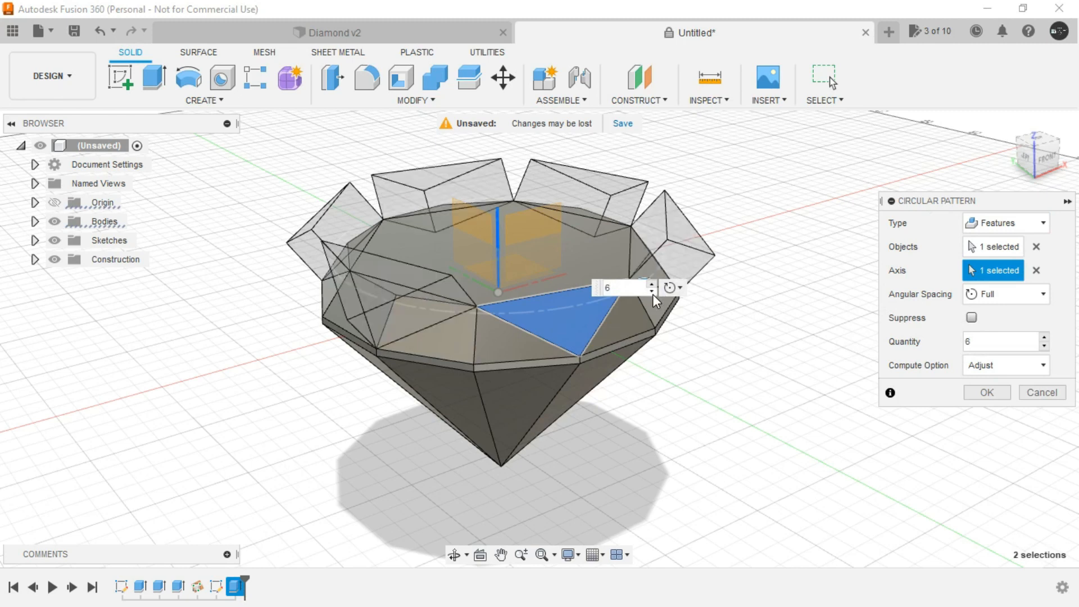
pyautogui.click(985, 392)
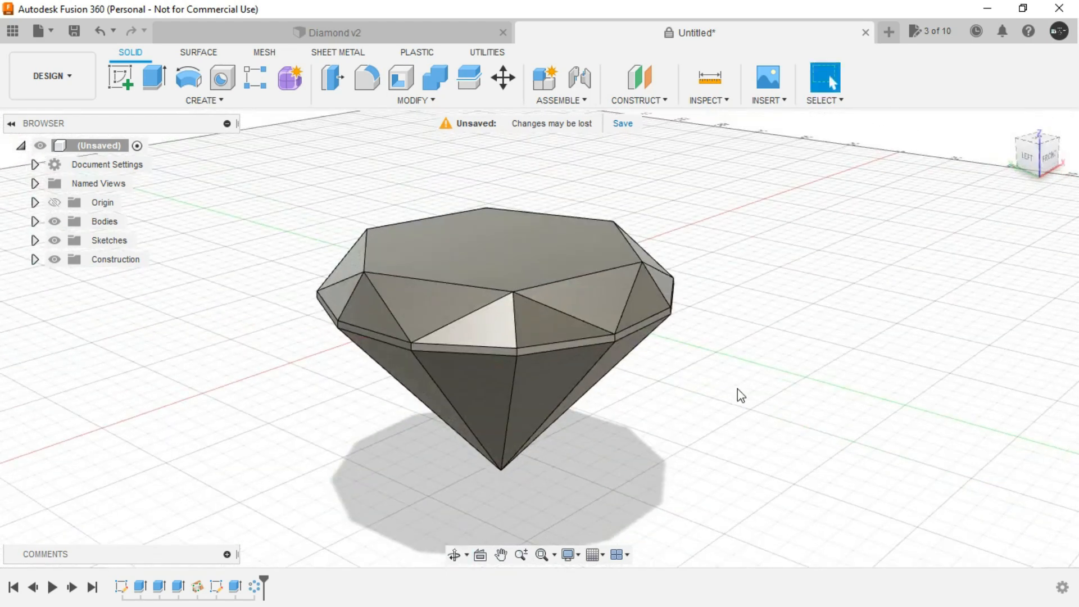
pyautogui.click(331, 33)
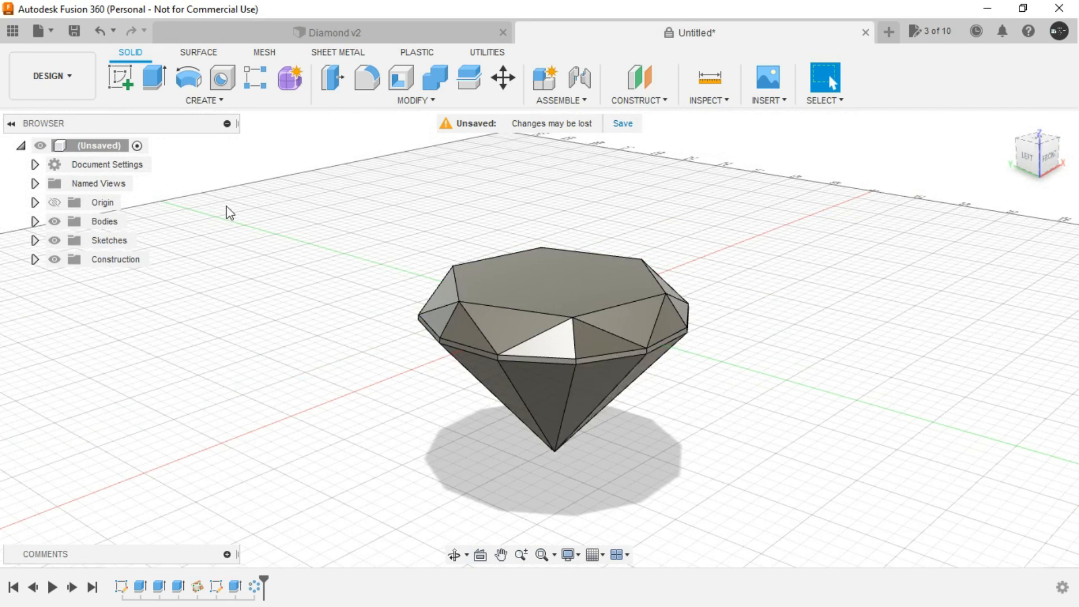
pyautogui.moveTo(53, 76)
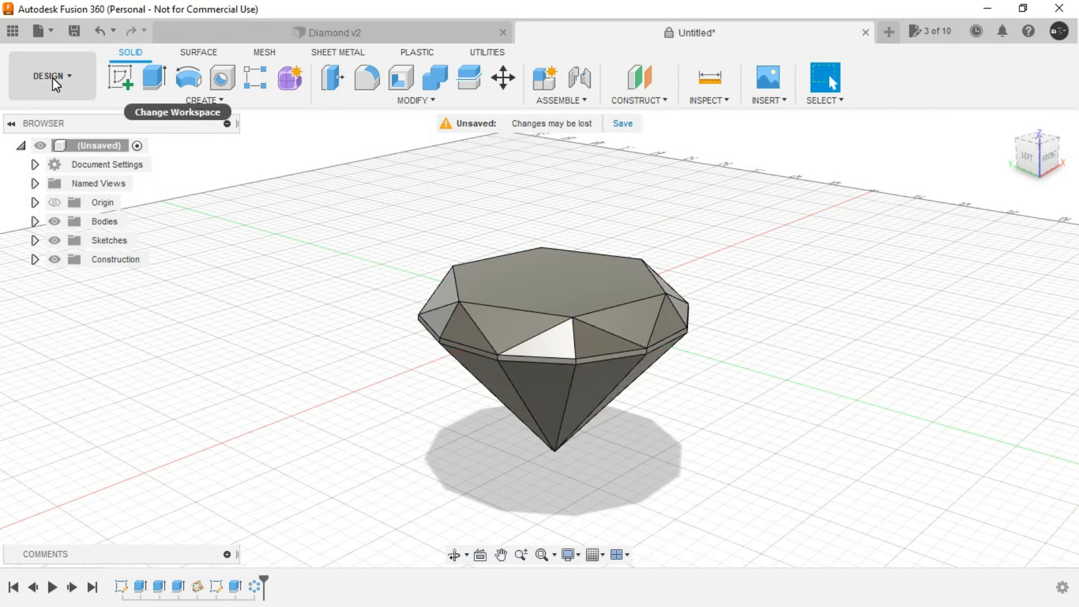
# Switch the diamond to the Render workspace and browse the Appearance library's Glass and Metal folders
pyautogui.click(51, 75)
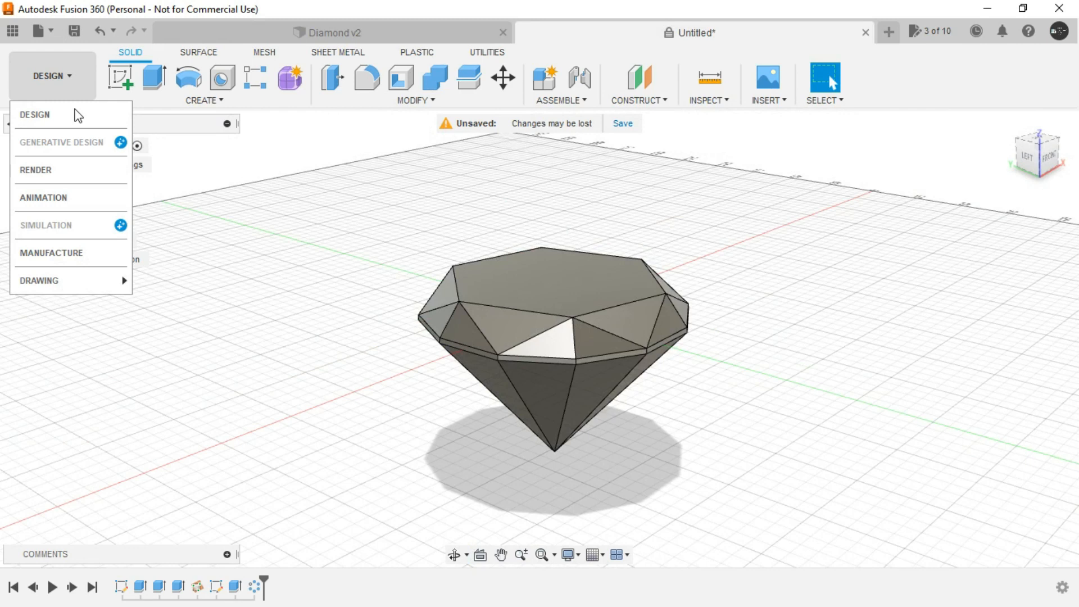
pyautogui.click(35, 170)
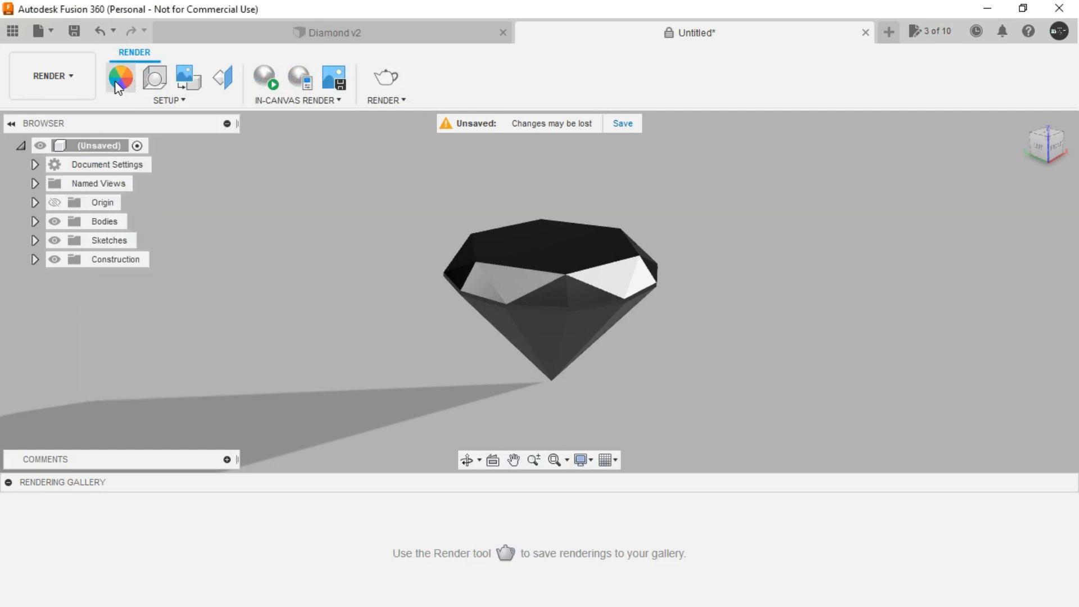
pyautogui.click(120, 77)
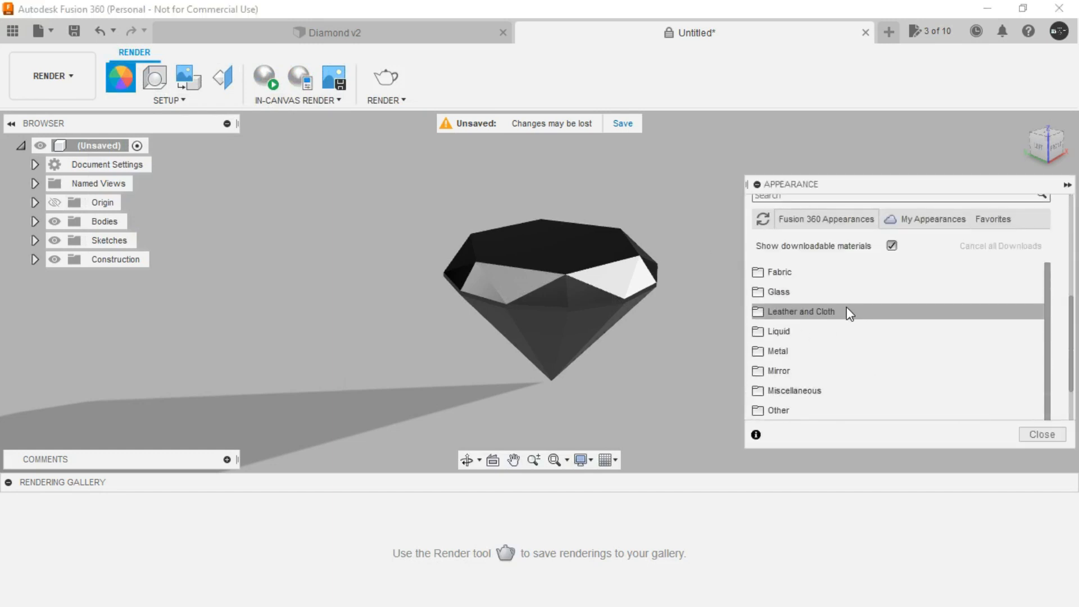
pyautogui.scroll(-3)
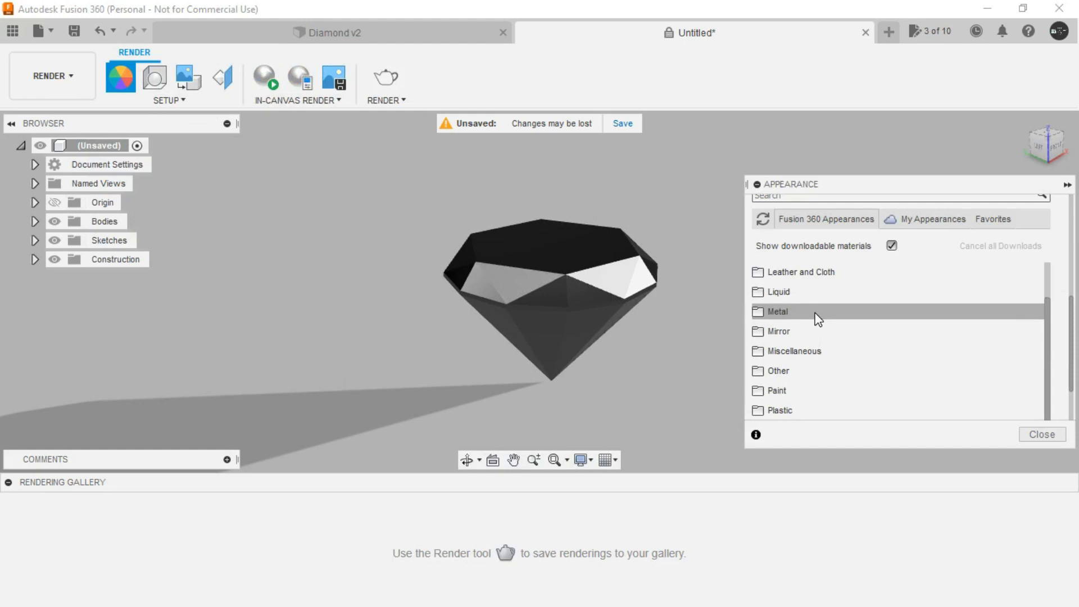